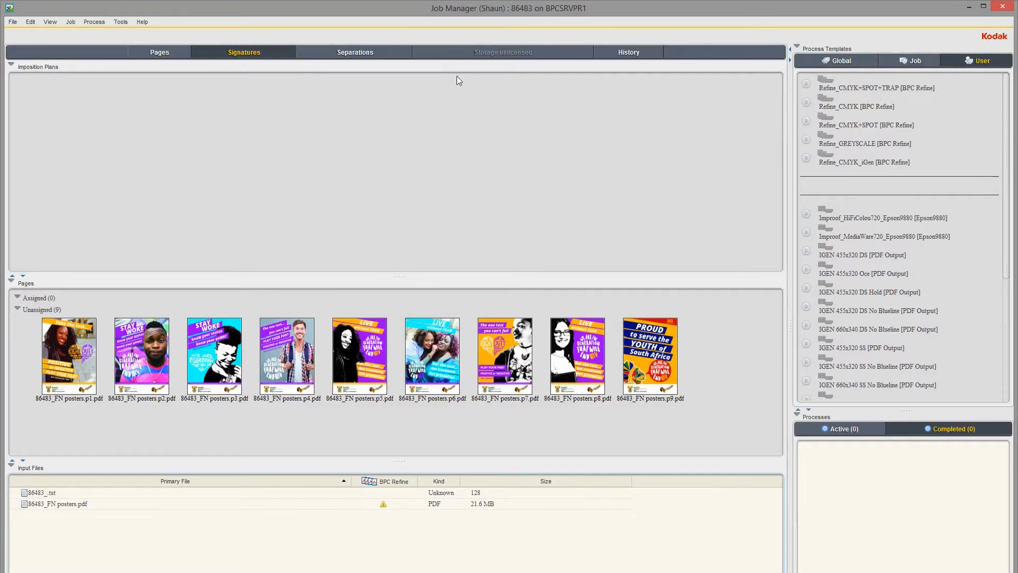
View job 86483's page list, then its Method notes: SM74, 640 x 455mm, 200gsm gloss
click(159, 52)
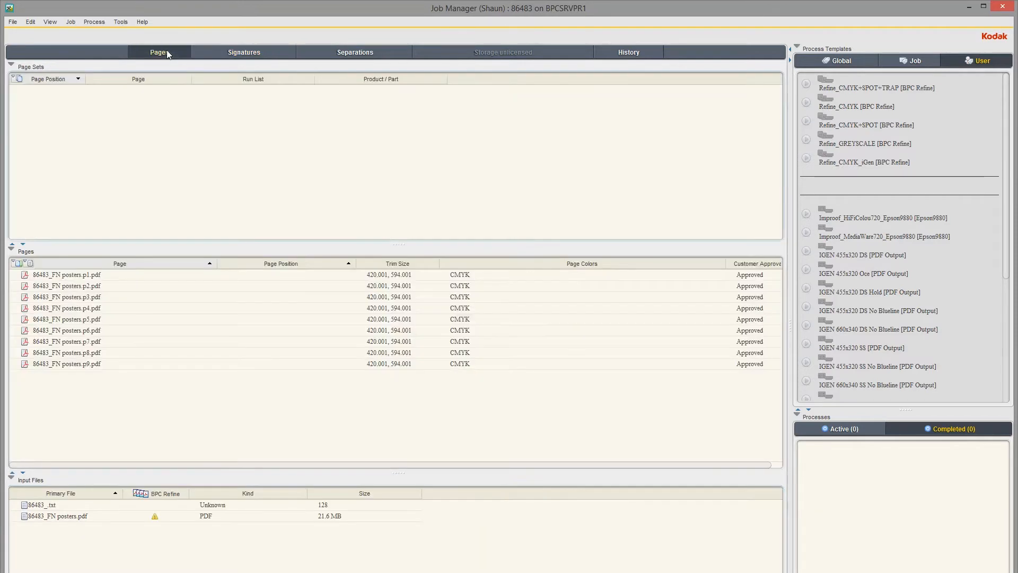
click(159, 52)
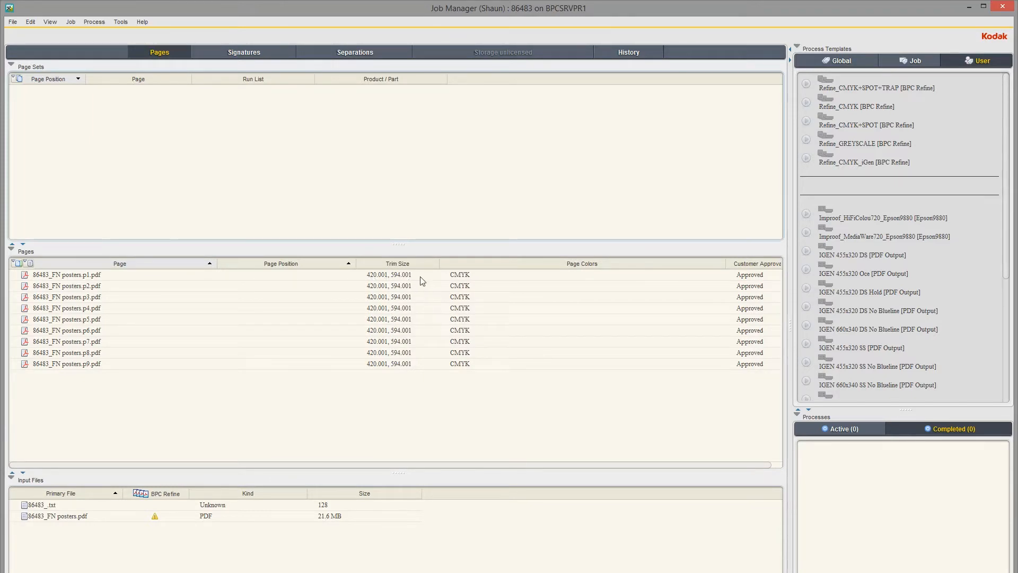
mouse_move(411, 289)
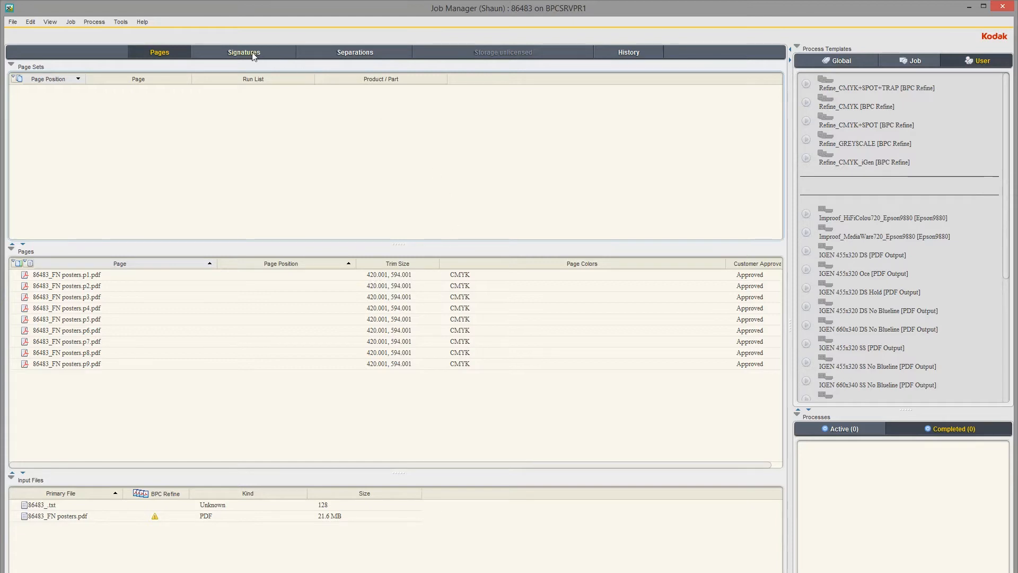
click(244, 52)
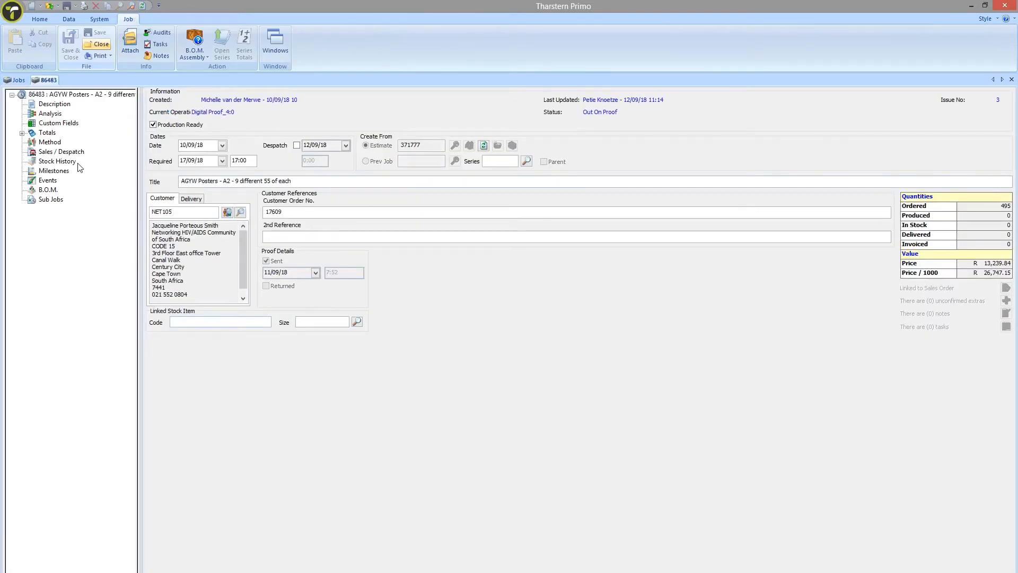
click(50, 141)
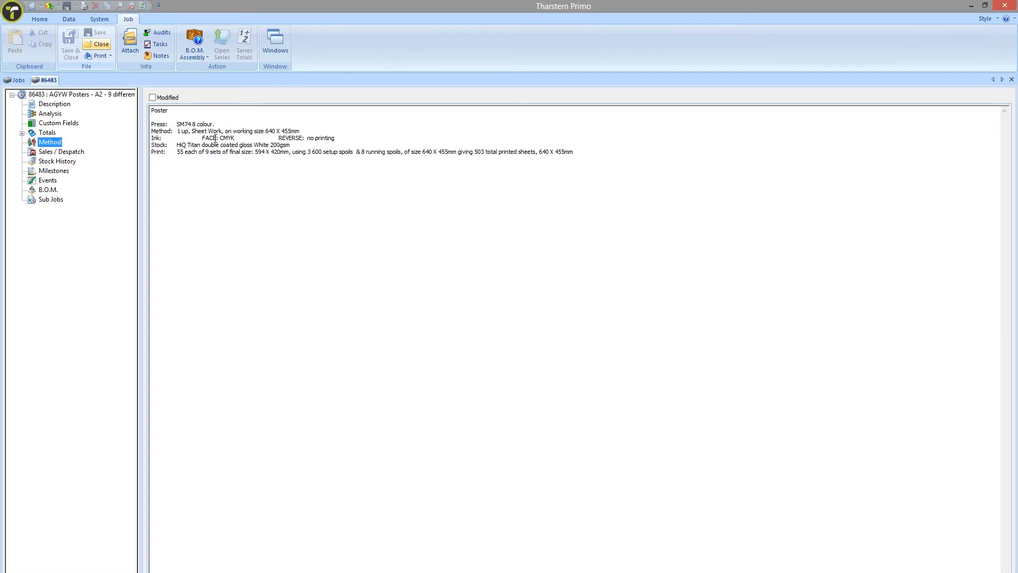
mouse_move(360, 139)
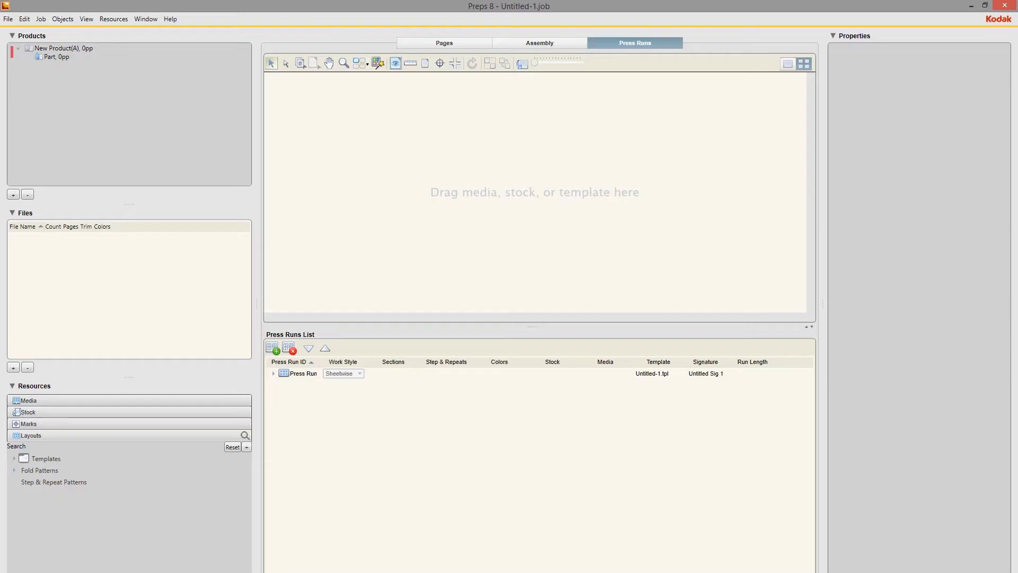
Browse the Stock resources and assign the 745 x 559 stock to the press run
click(28, 411)
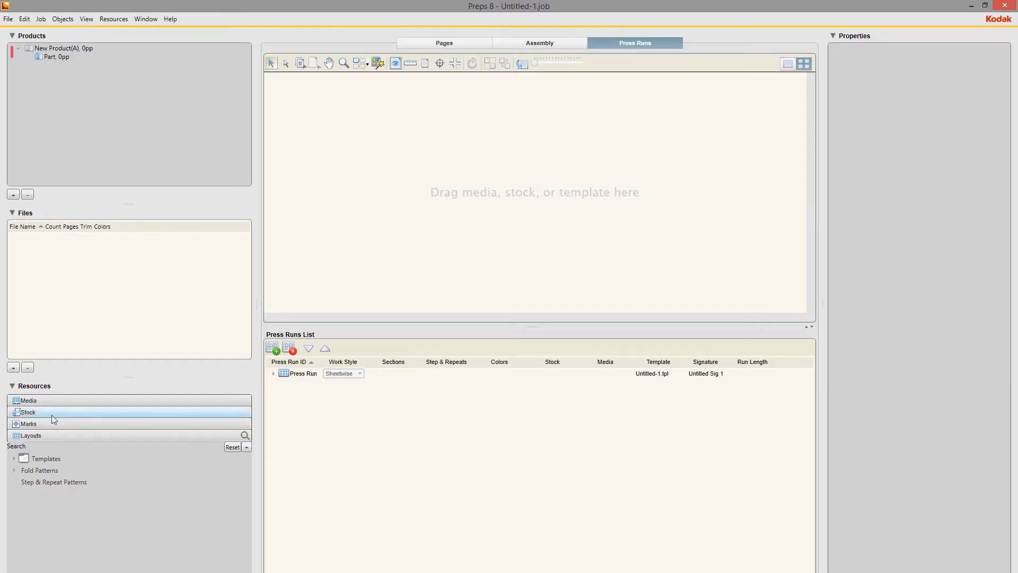
click(28, 411)
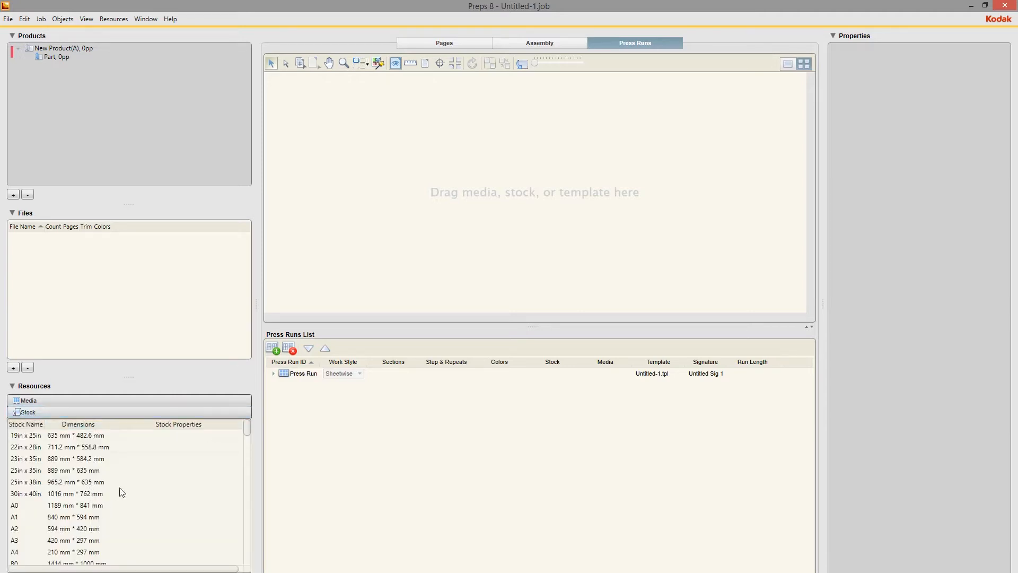
scroll(down, 3)
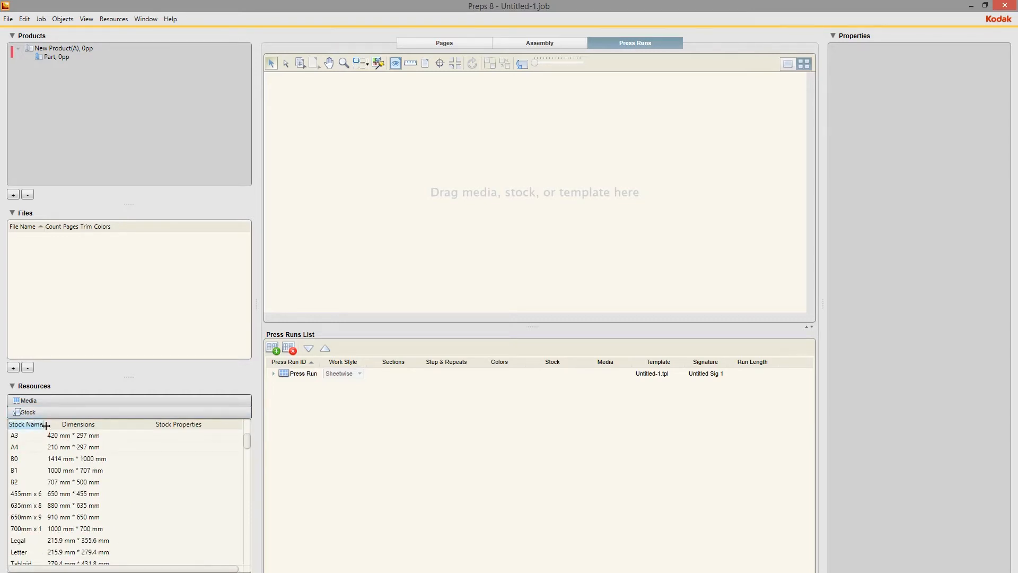
drag(47, 424, 104, 424)
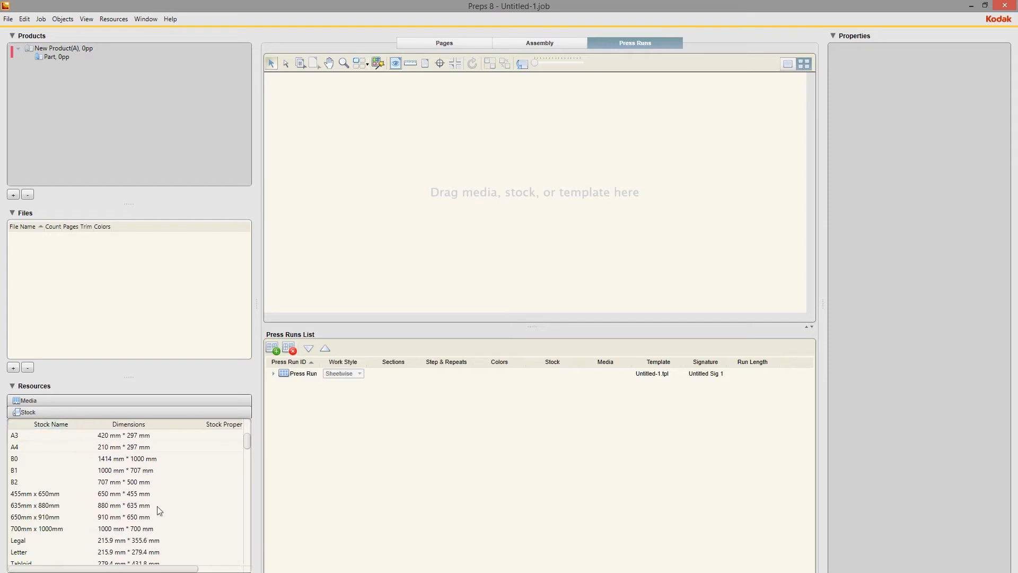
scroll(down, 3)
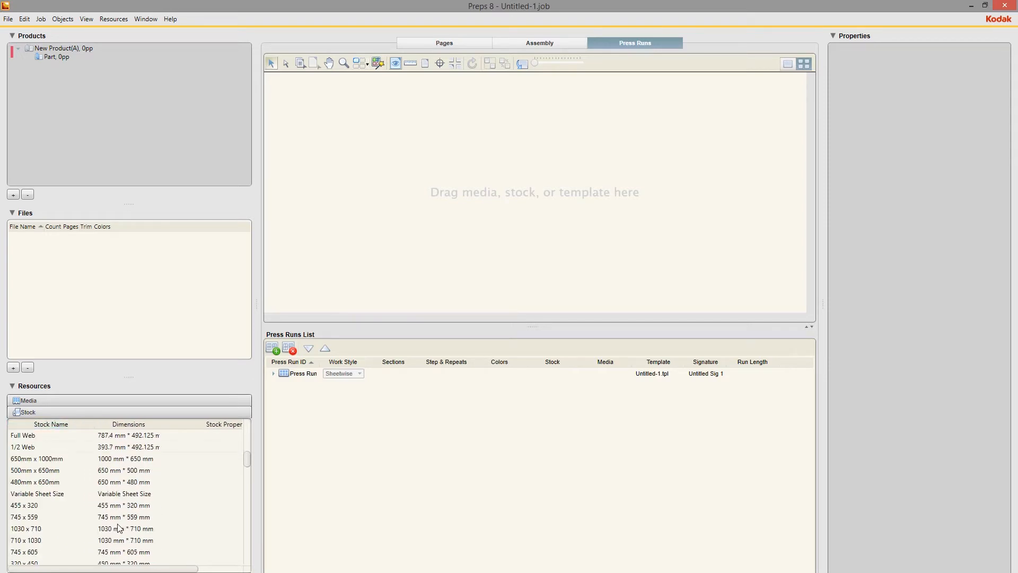
mouse_move(33, 528)
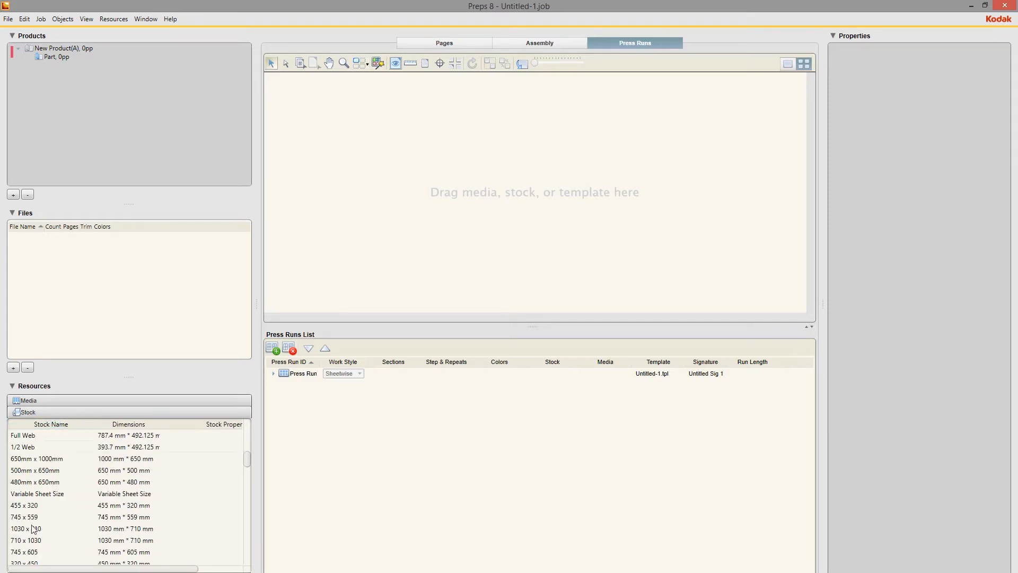
mouse_move(39, 517)
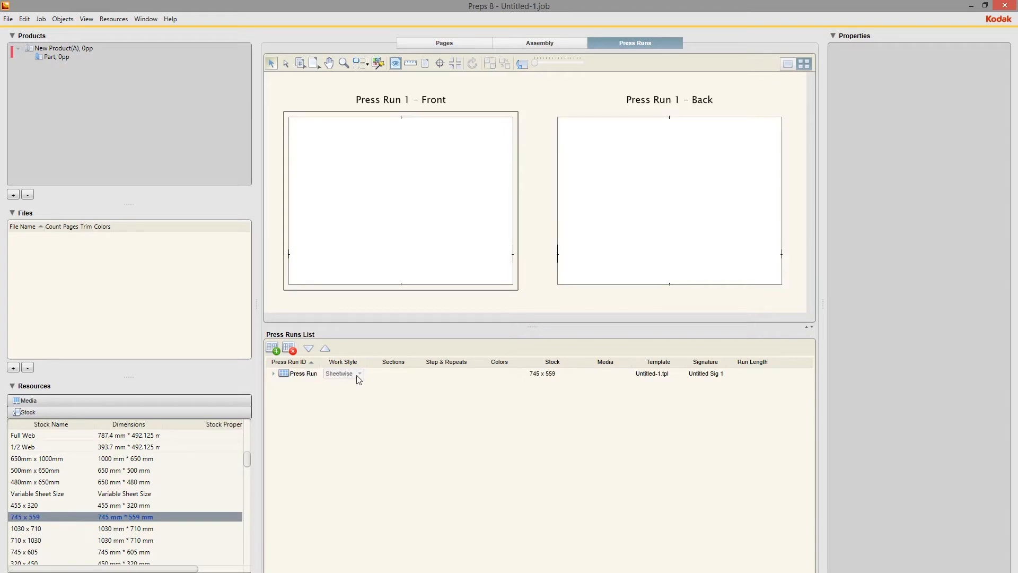
Set the press run's work style to Single-sided and show only the front surface enlarged
click(359, 373)
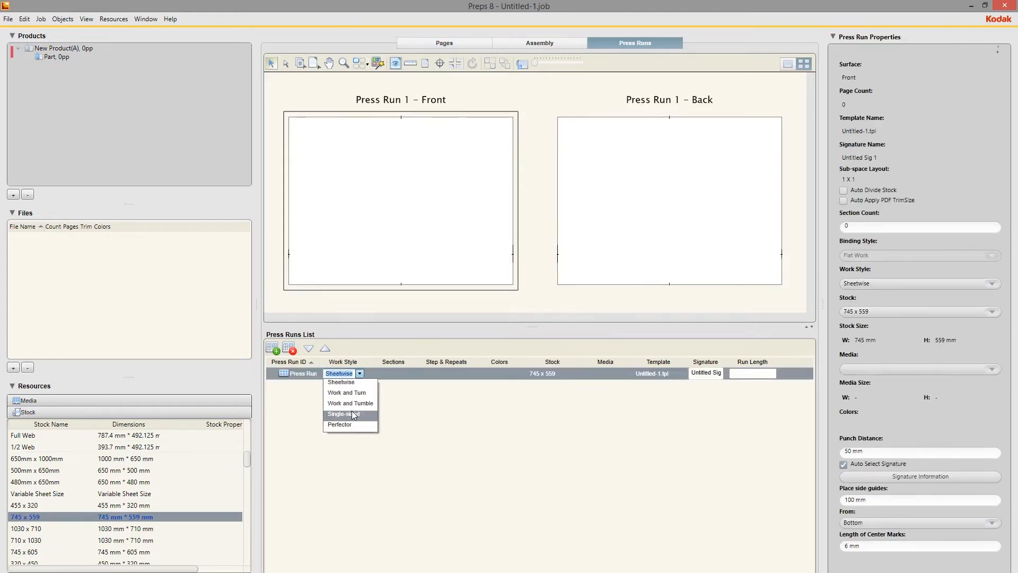
click(343, 415)
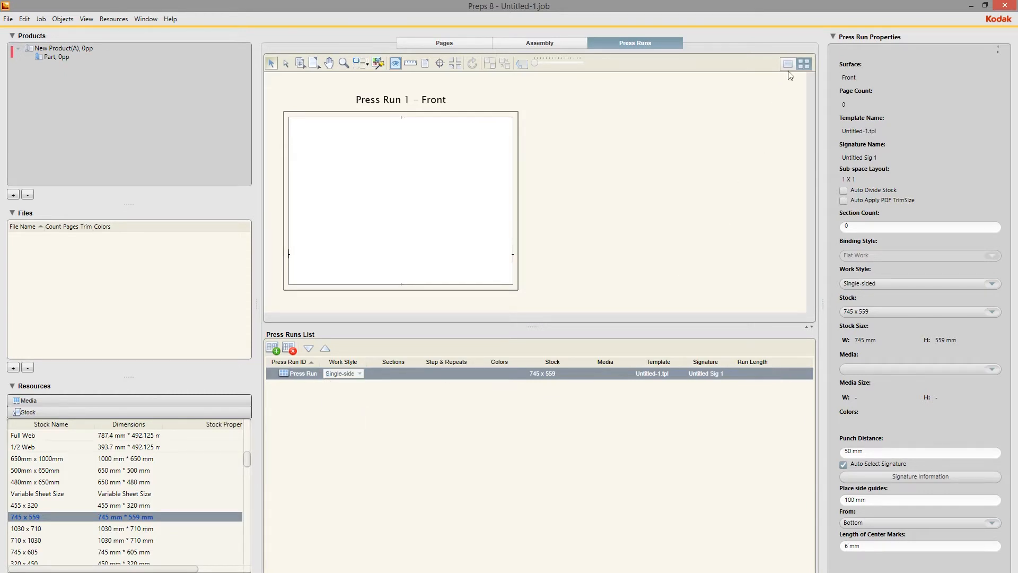
click(788, 64)
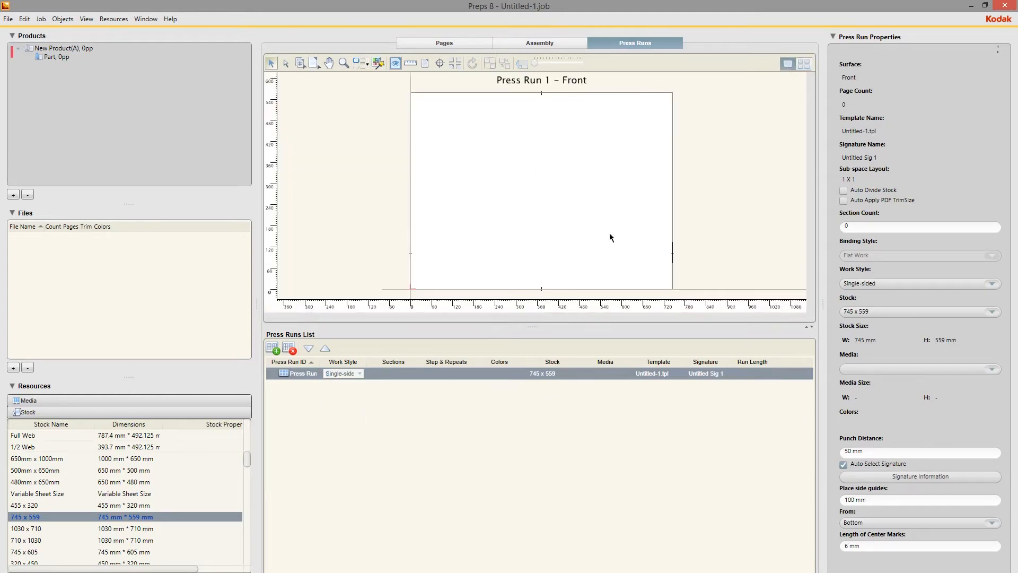
mouse_move(620, 193)
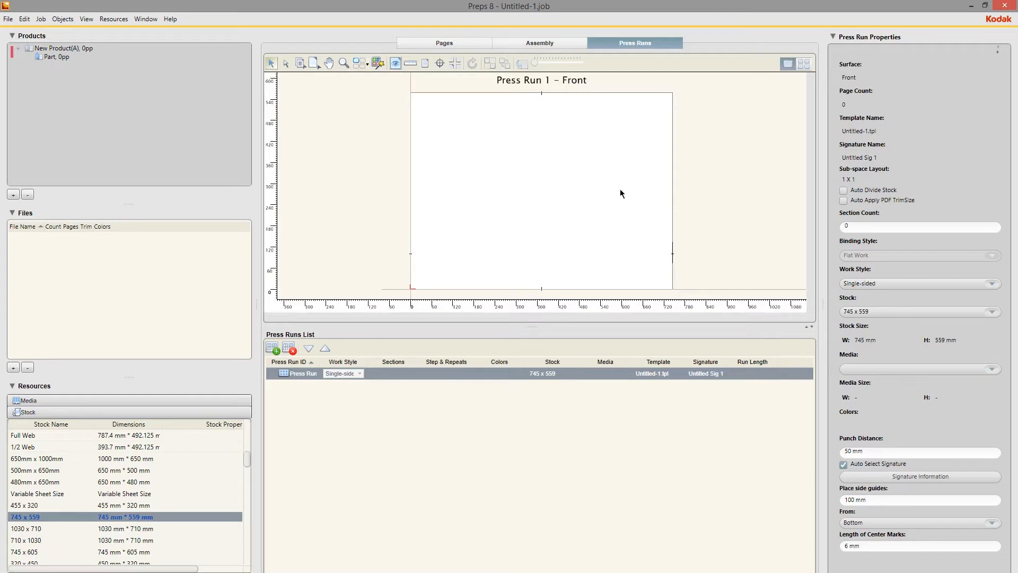
mouse_move(564, 236)
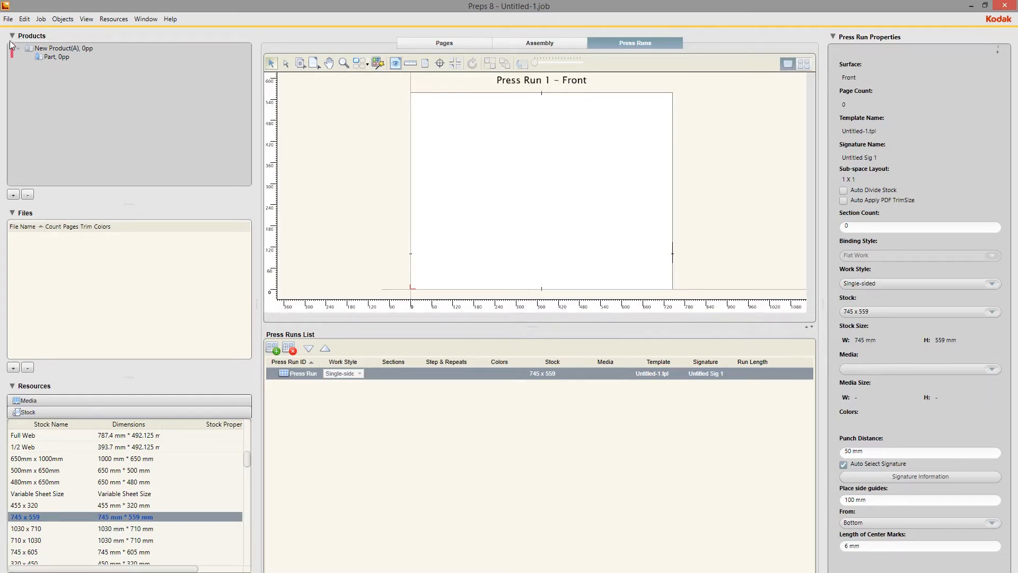
Create an imposition with a 420 x 594 page, 1 horizontal by 1 vertical
click(41, 18)
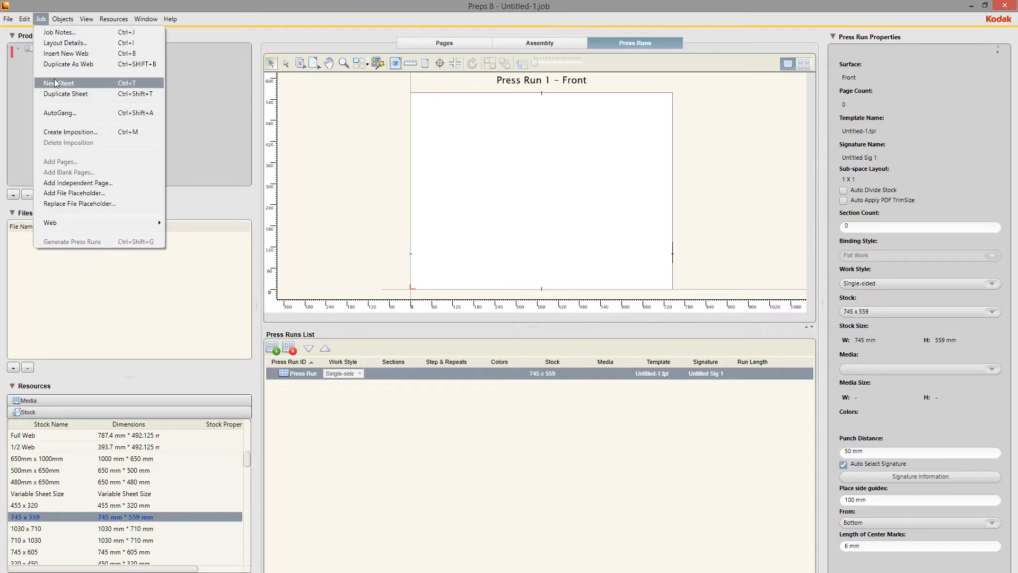
click(71, 132)
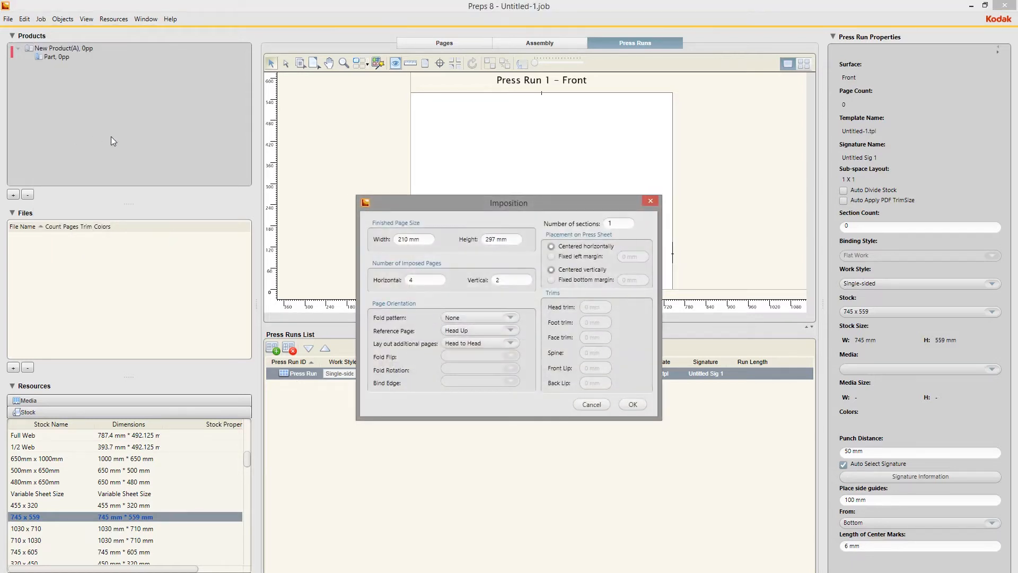
click(411, 238)
text(420)
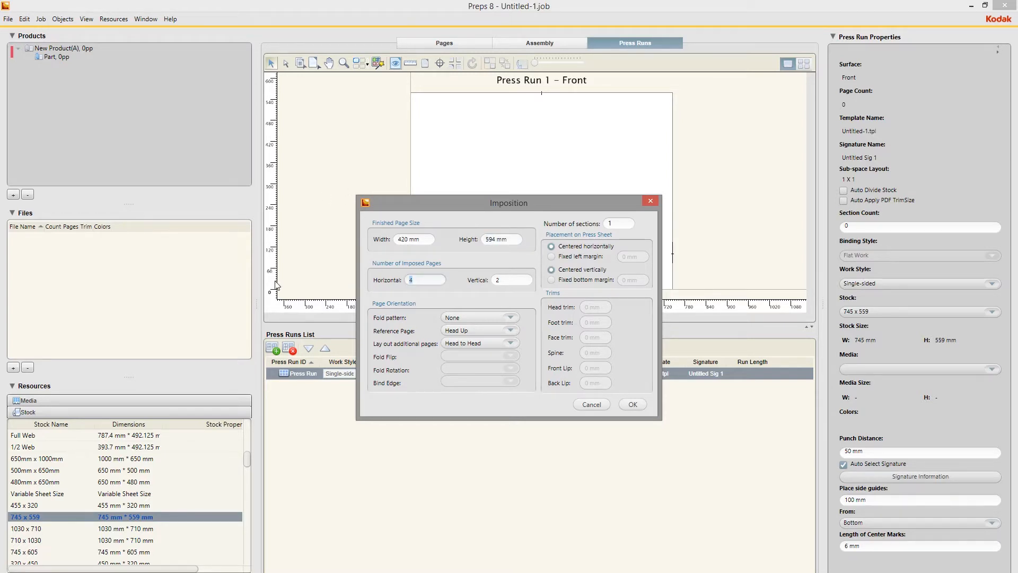
mouse_move(405, 302)
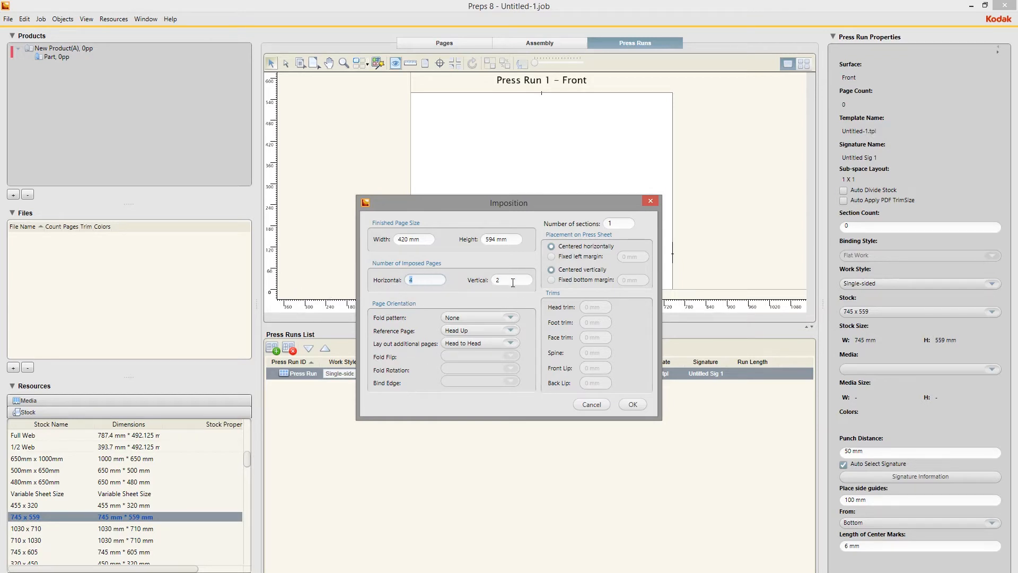
mouse_move(463, 300)
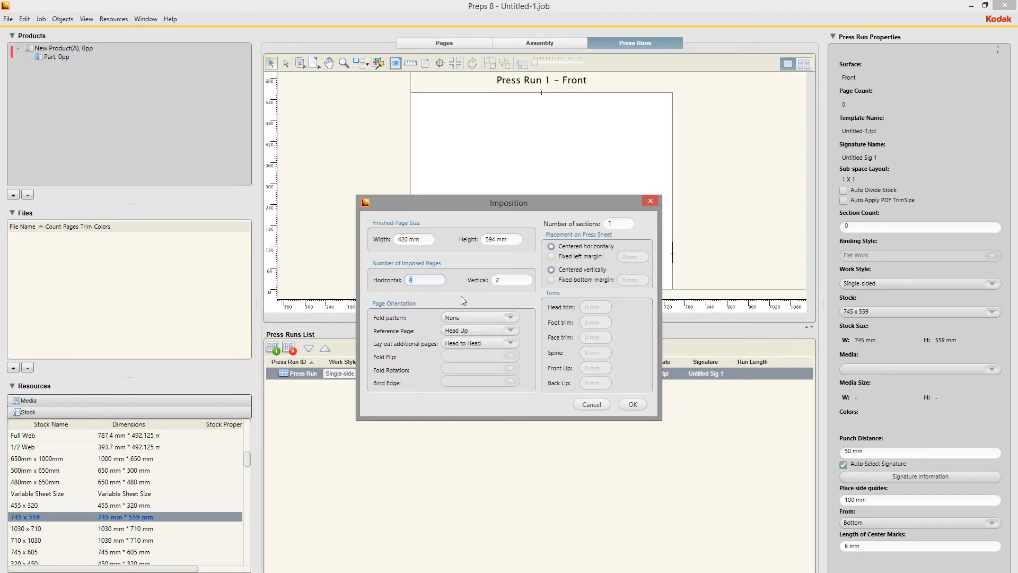
text(1)
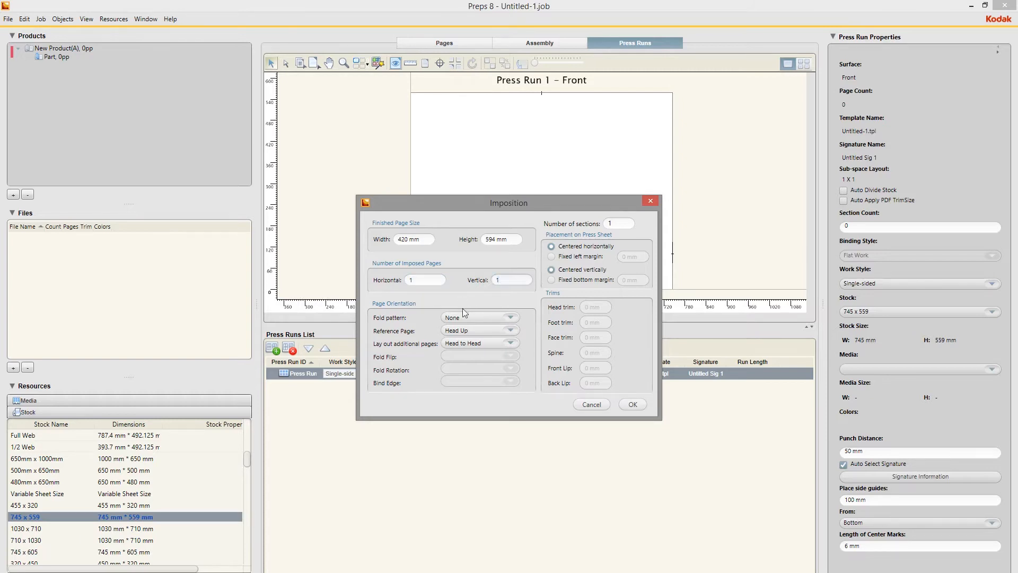
Set the reference page to Head Right and confirm, placing section A1 on the sheet
click(511, 343)
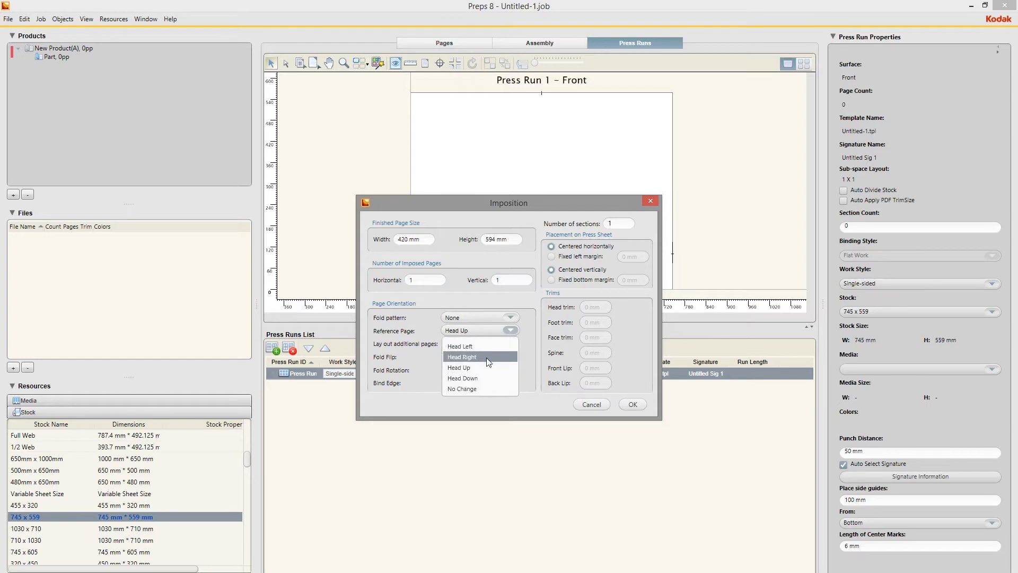
click(462, 357)
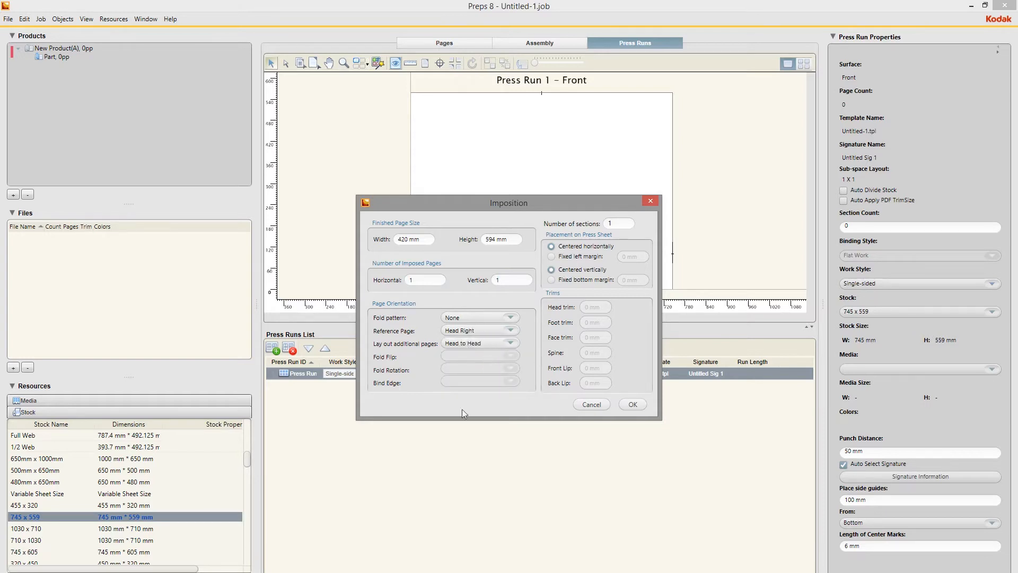
click(631, 404)
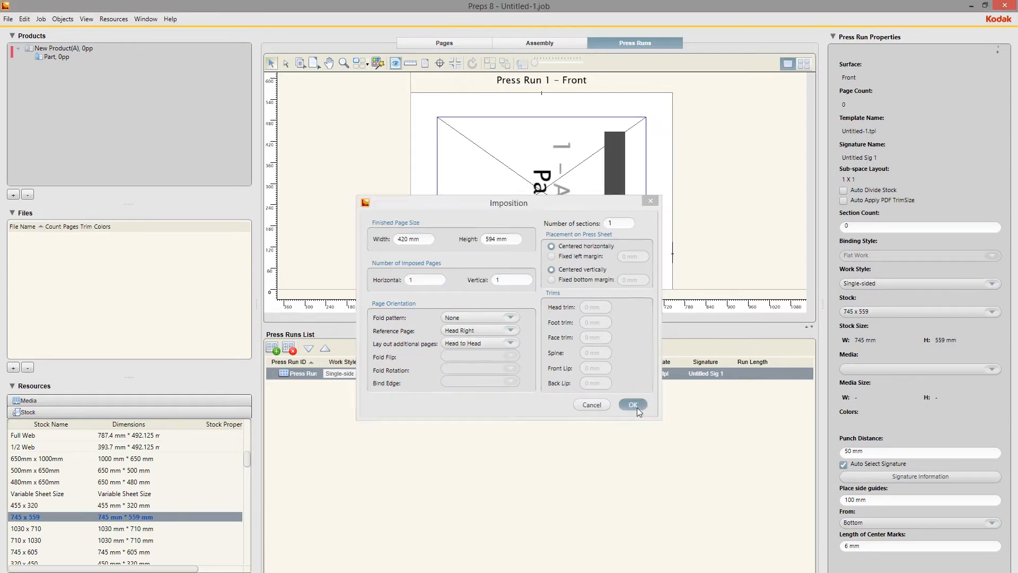
click(631, 404)
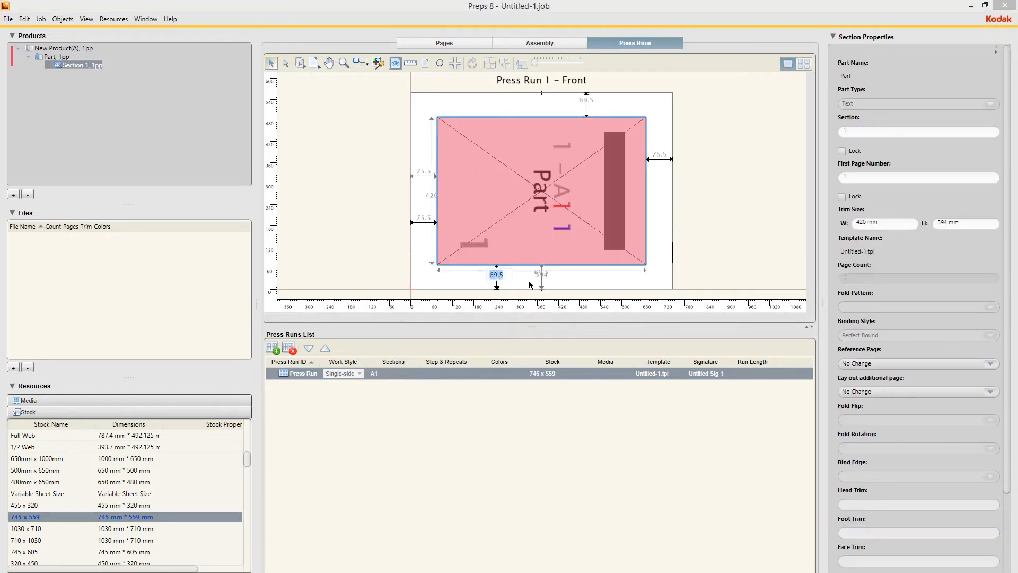
text(6)
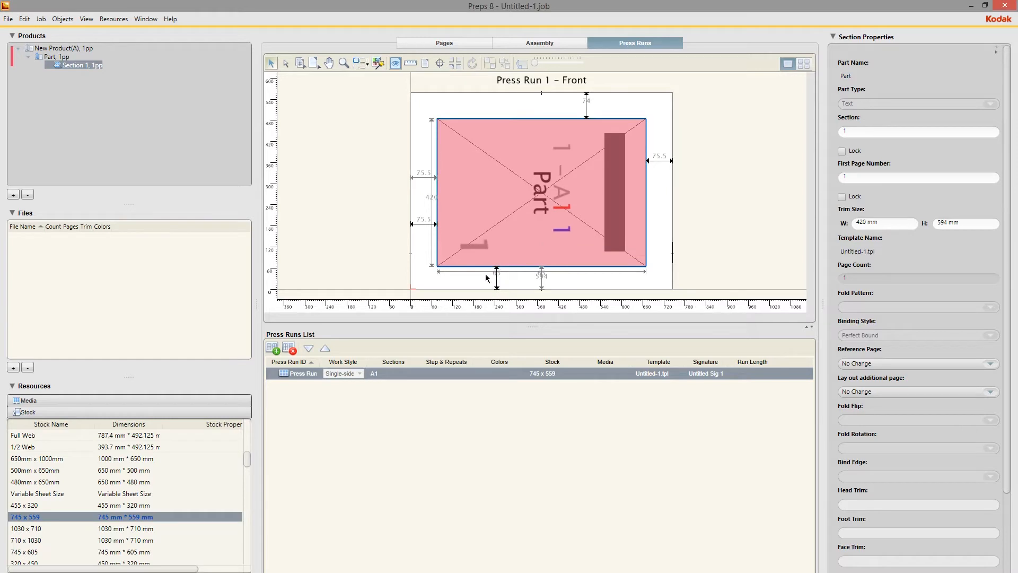
mouse_move(496, 279)
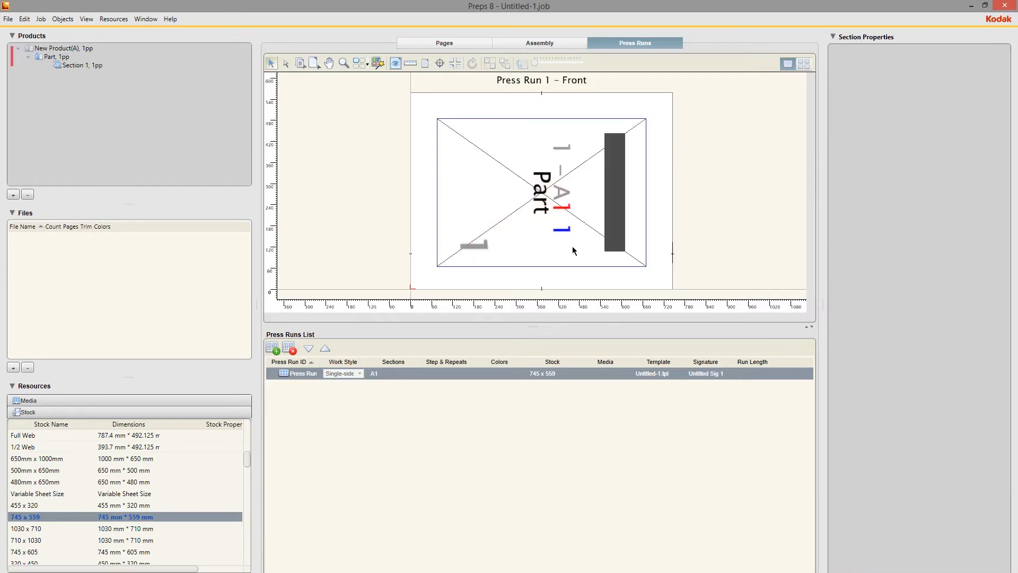
mouse_move(462, 300)
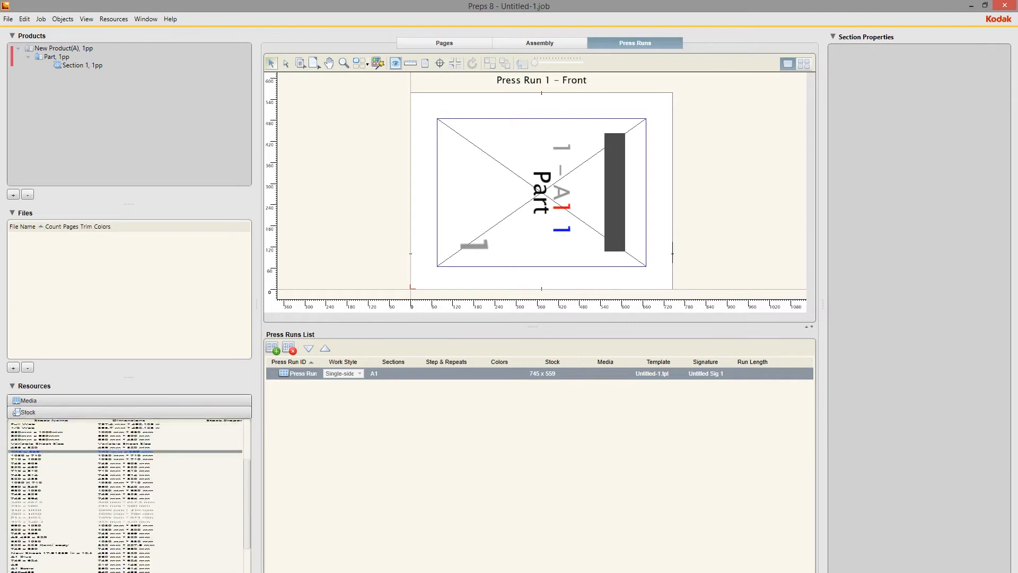
From the A1 Plate marks, add A1 Crop Marks and the 915 Colour Bar FC to the sheet
click(28, 423)
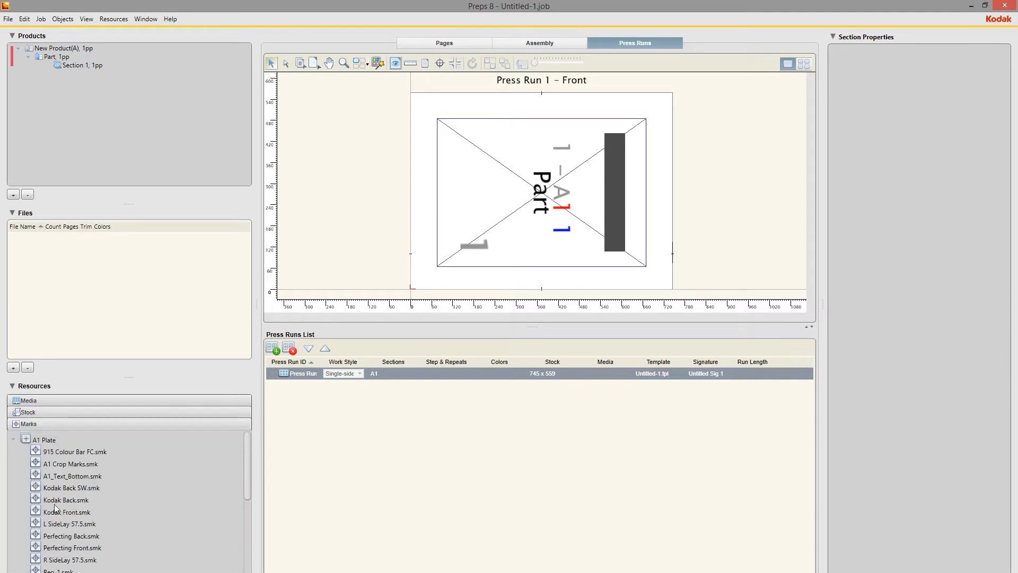
mouse_move(66, 475)
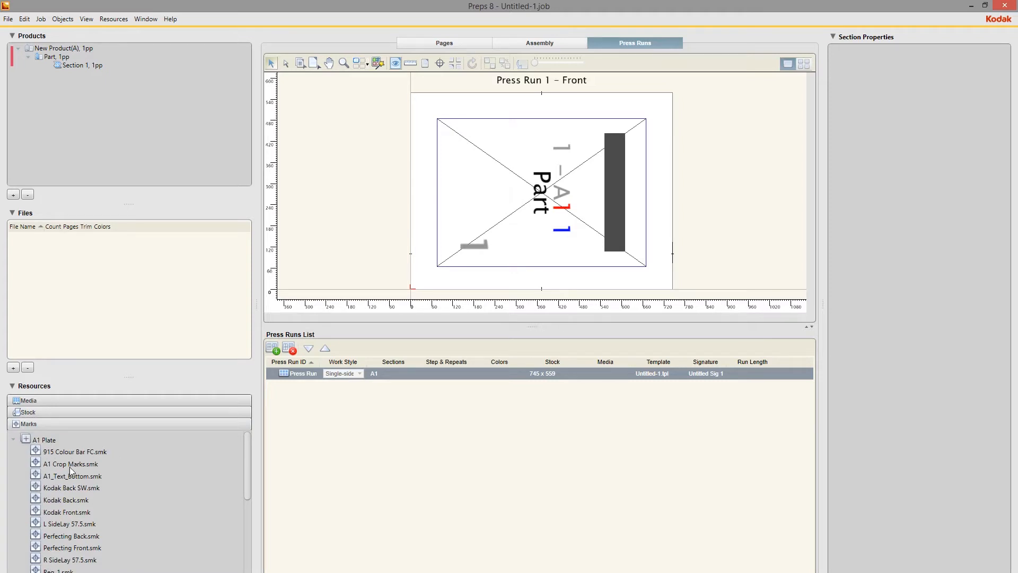
click(71, 464)
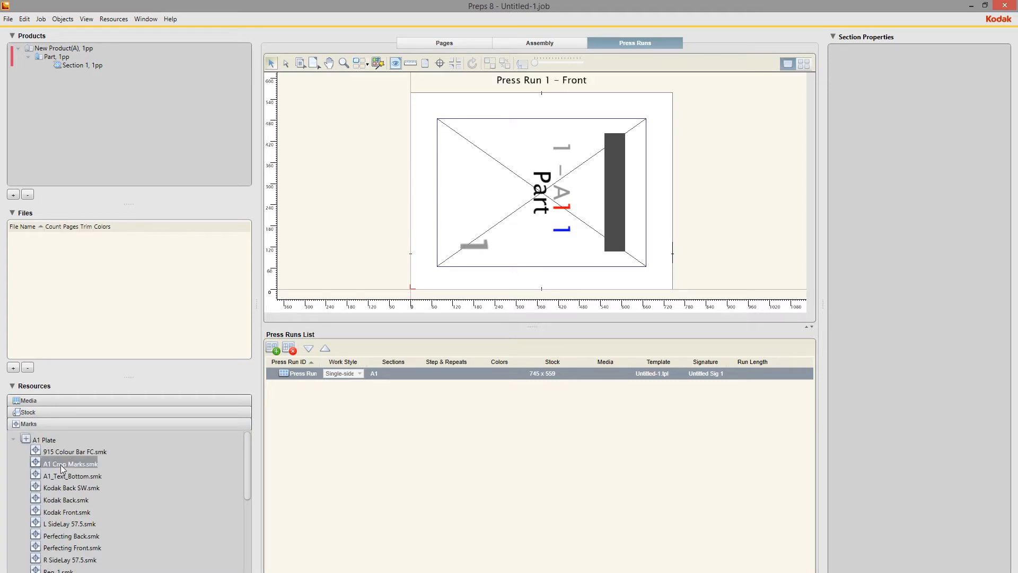
click(75, 464)
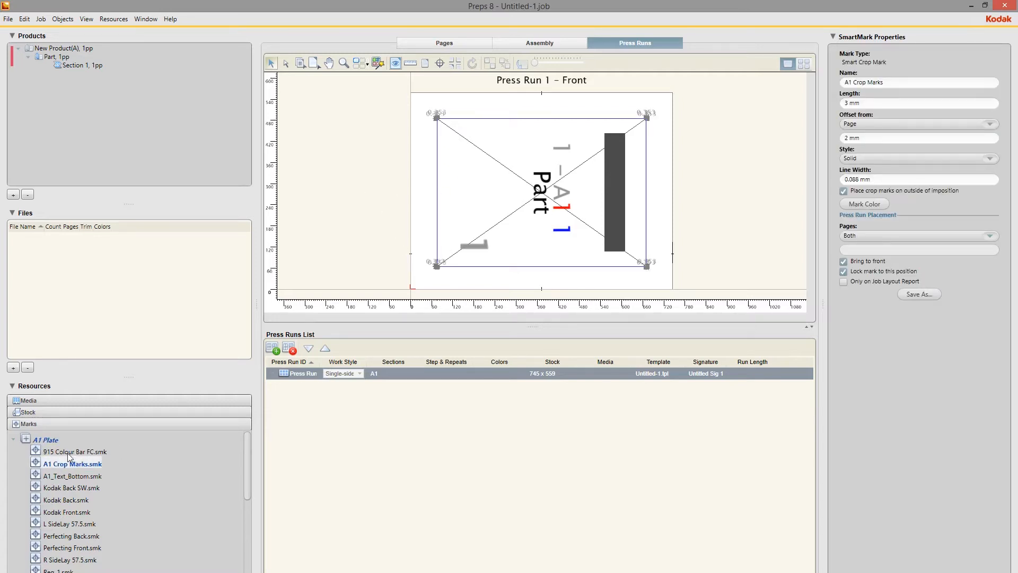
click(75, 451)
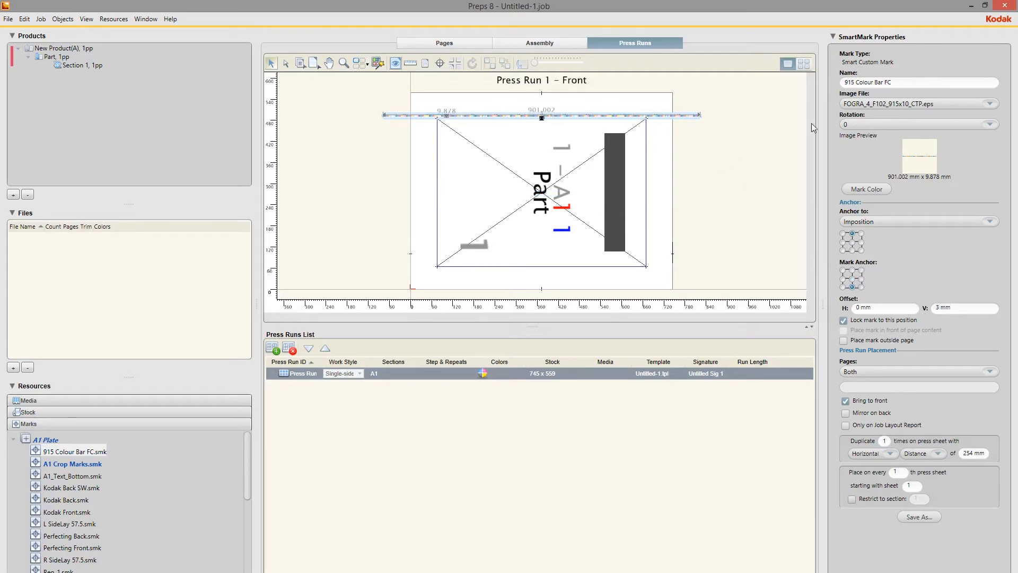
Set the colour bar image to FOGRA_4_F74_640x10_CTP.eps and add A1_Text_Bottom
click(989, 104)
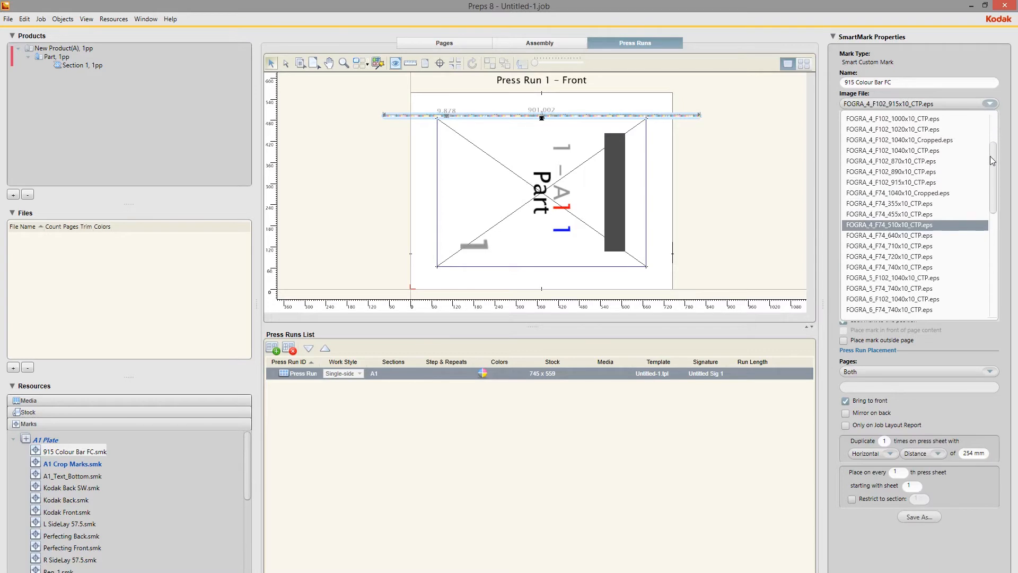
scroll(down, 3)
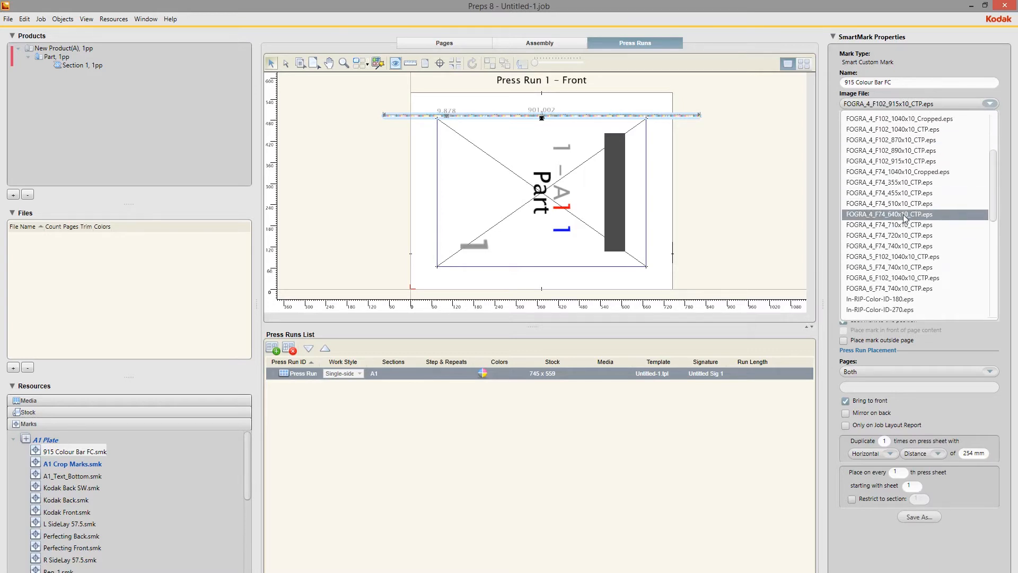
click(890, 214)
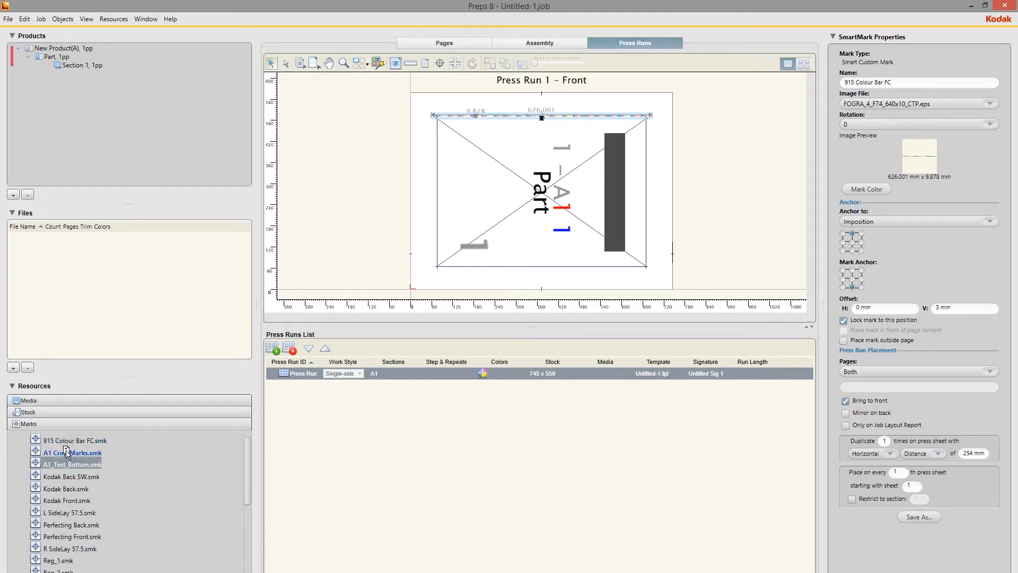
click(75, 464)
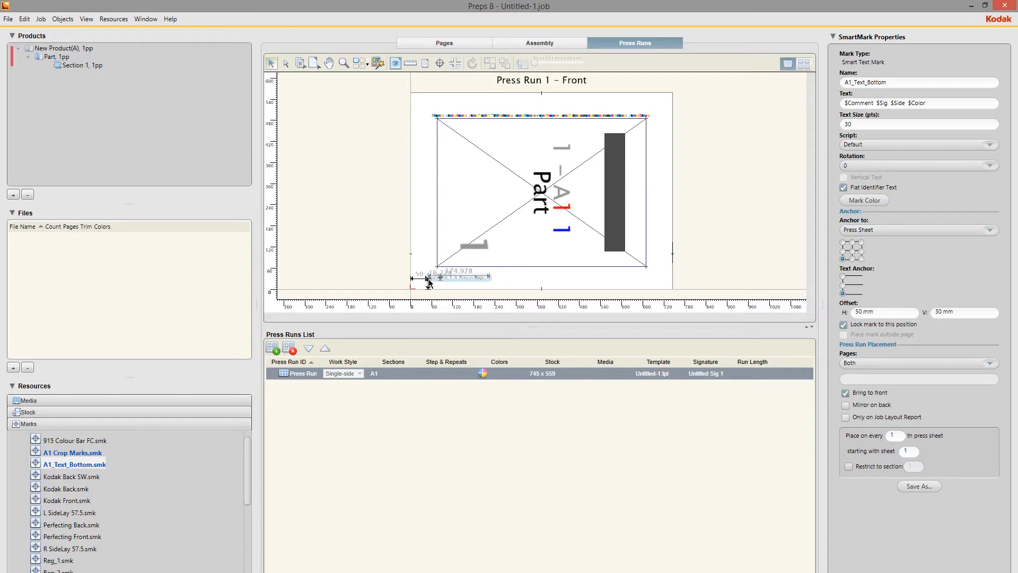
mouse_move(462, 287)
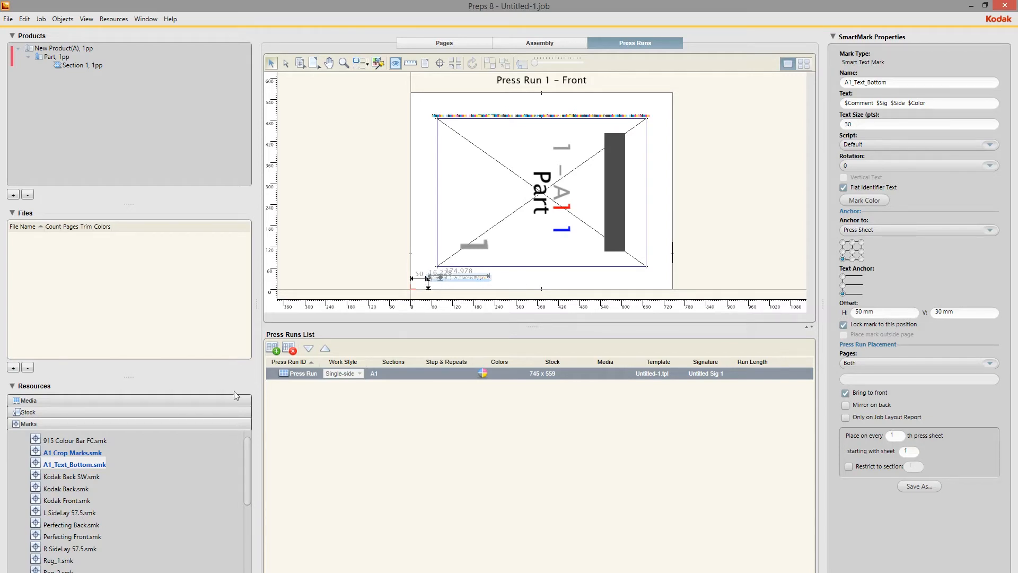
mouse_move(118, 527)
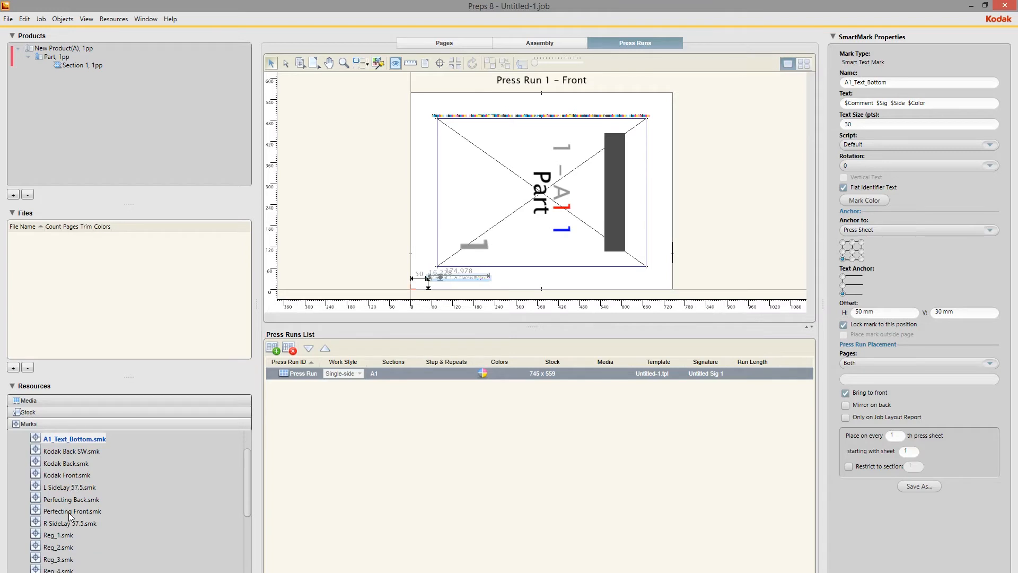
mouse_move(70, 489)
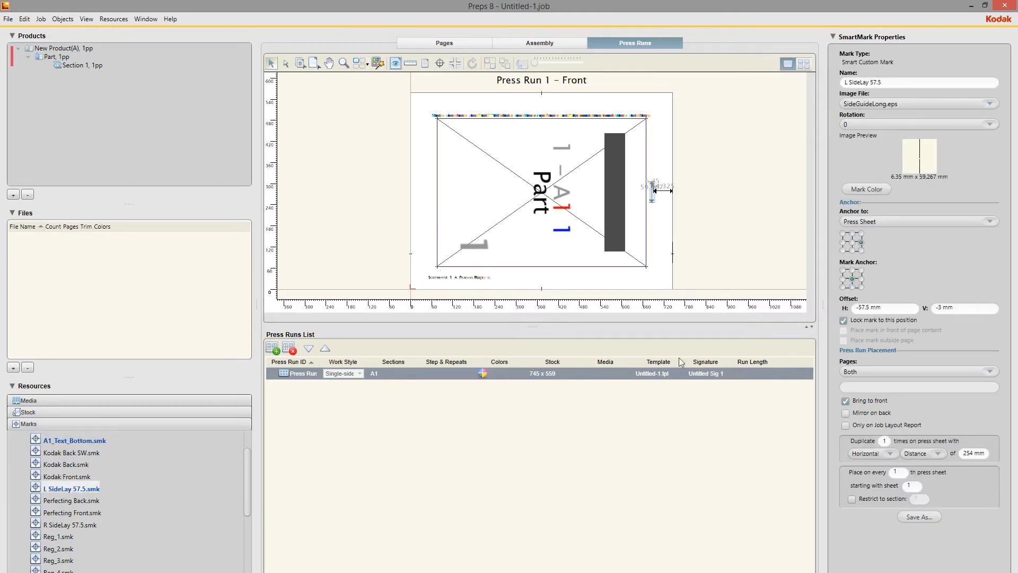
Give L SideLay 57.5 a -52.5 mm horizontal offset and add R SideLay 57.5
click(880, 307)
text(-52.5)
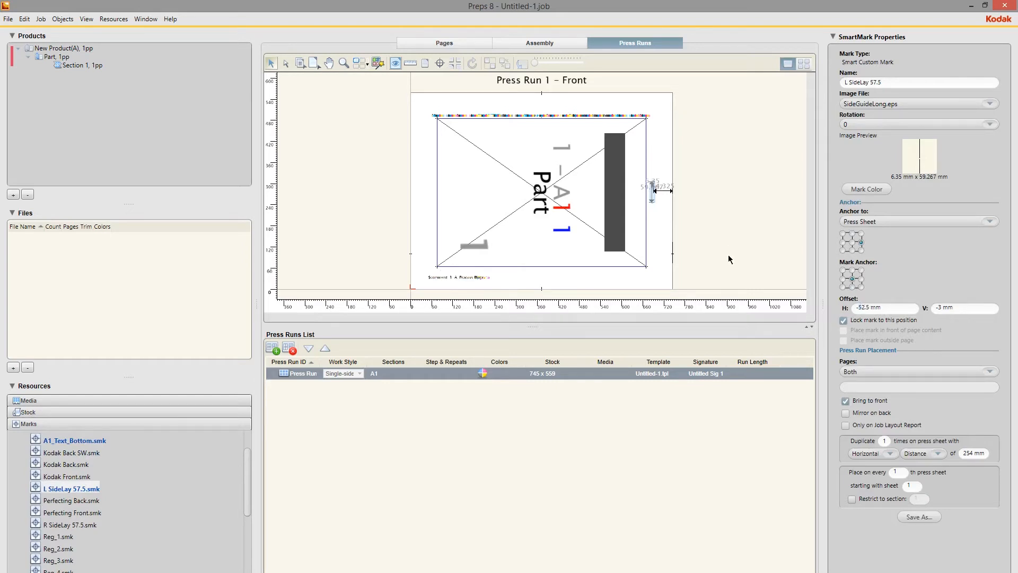
click(71, 523)
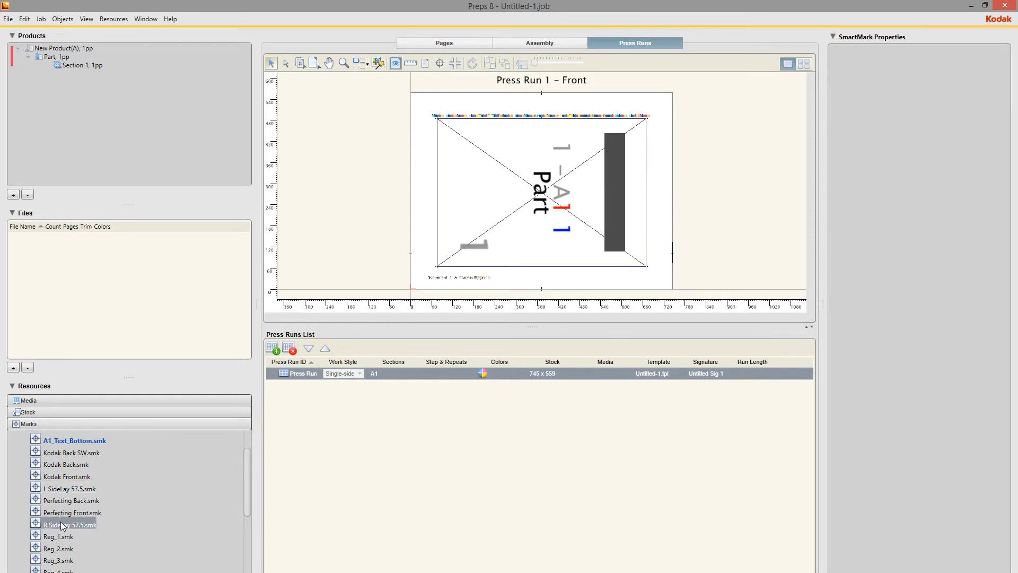
click(72, 525)
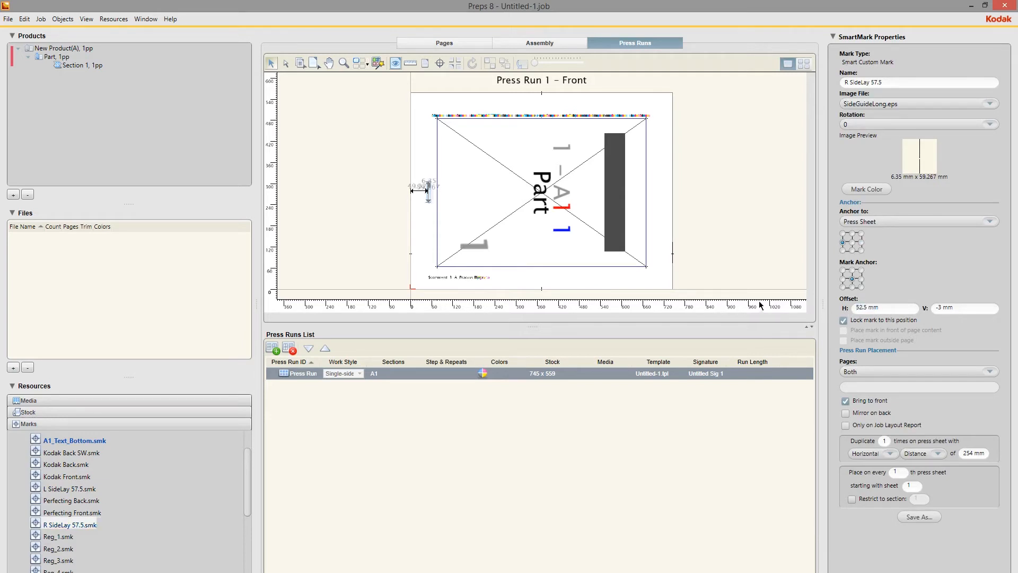
scroll(down, 3)
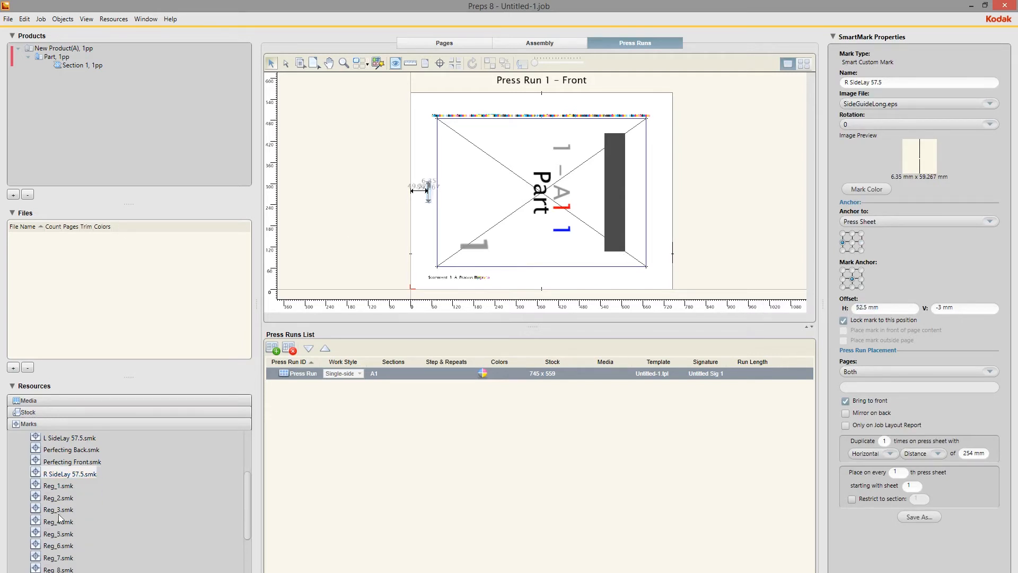
Add registration marks Reg_1 to Reg_8 and the Sheetwork Both mark to the sheet
click(58, 484)
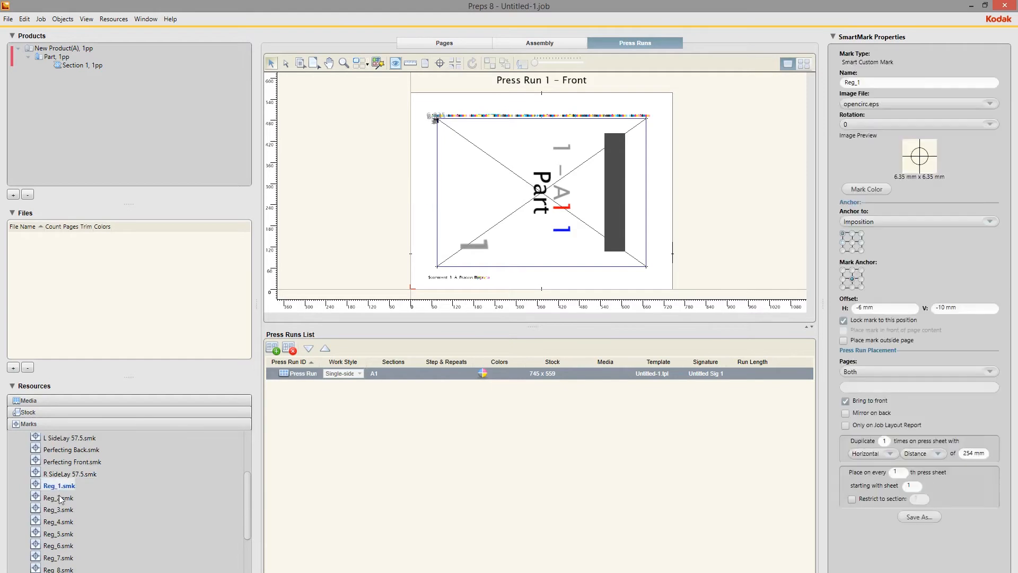
click(60, 521)
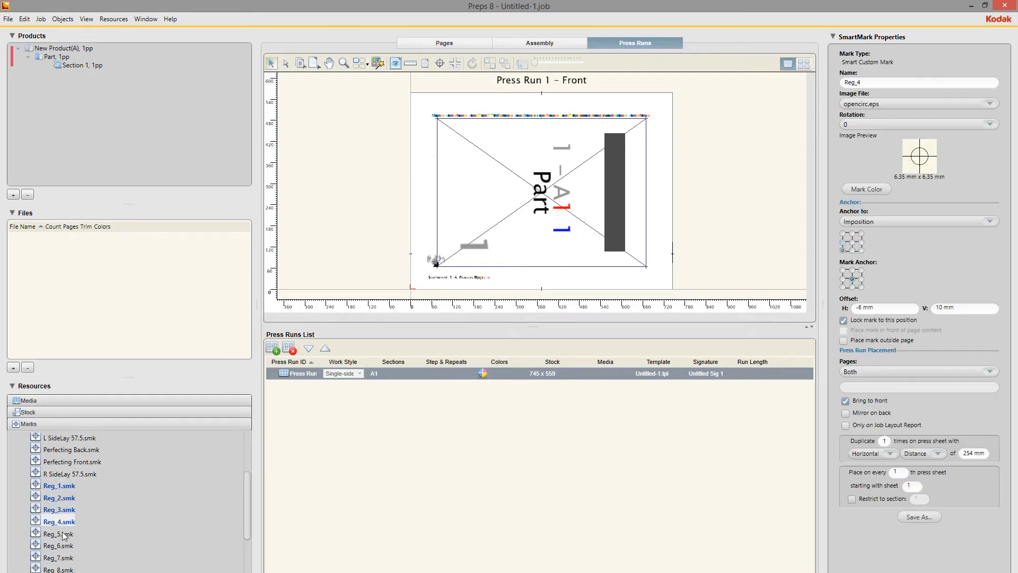
click(59, 557)
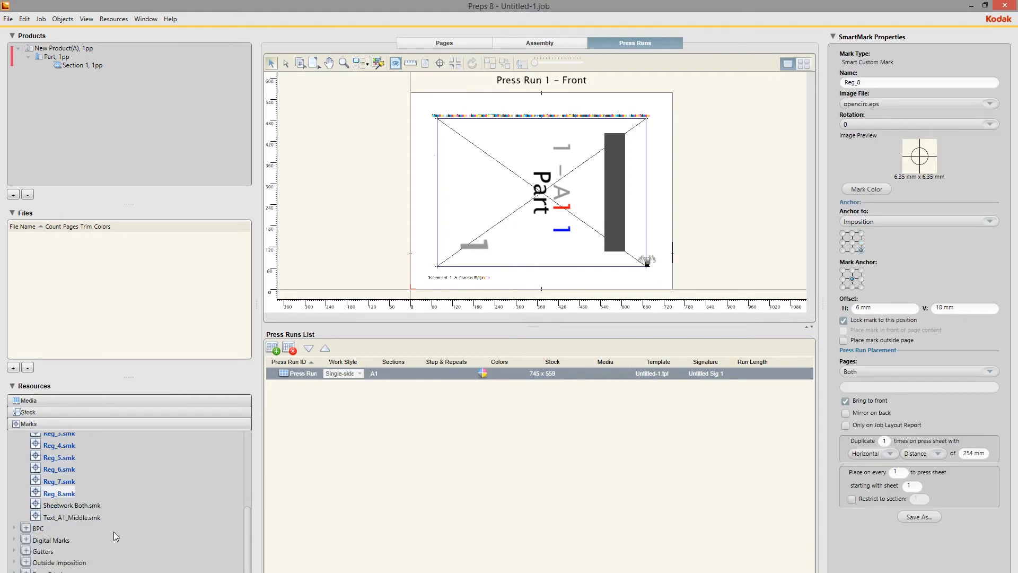
mouse_move(70, 513)
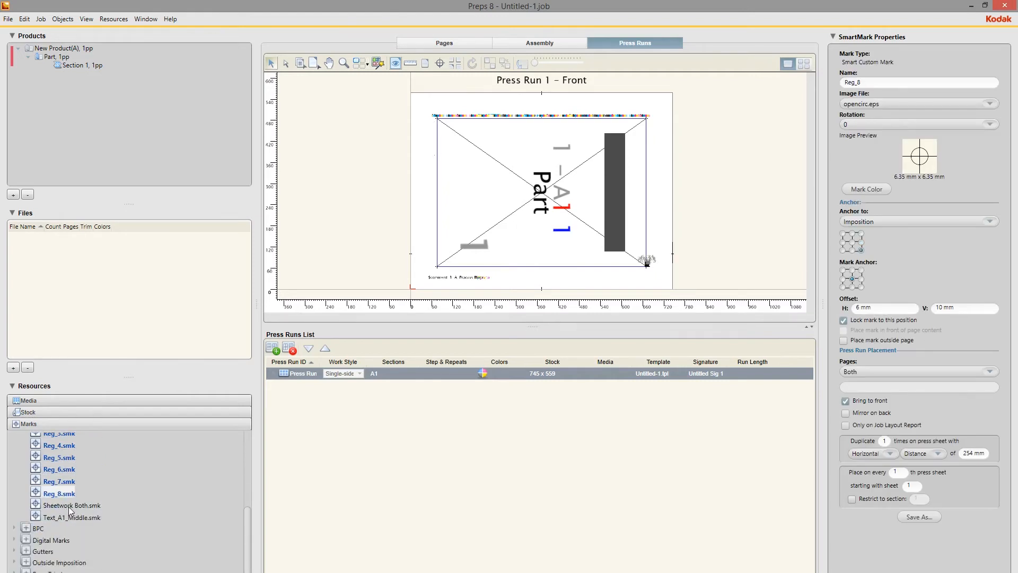
scroll(down, 3)
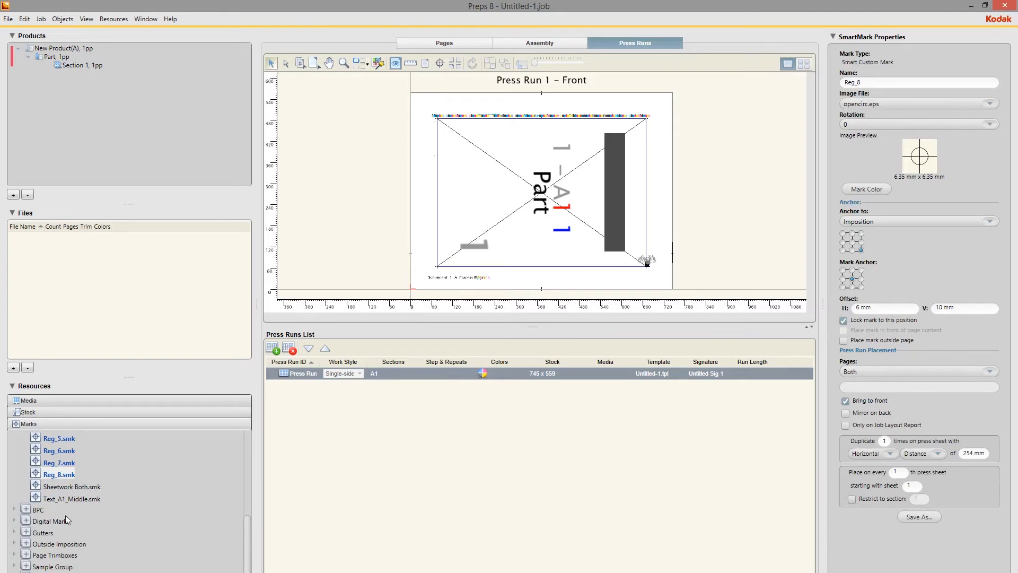
click(71, 485)
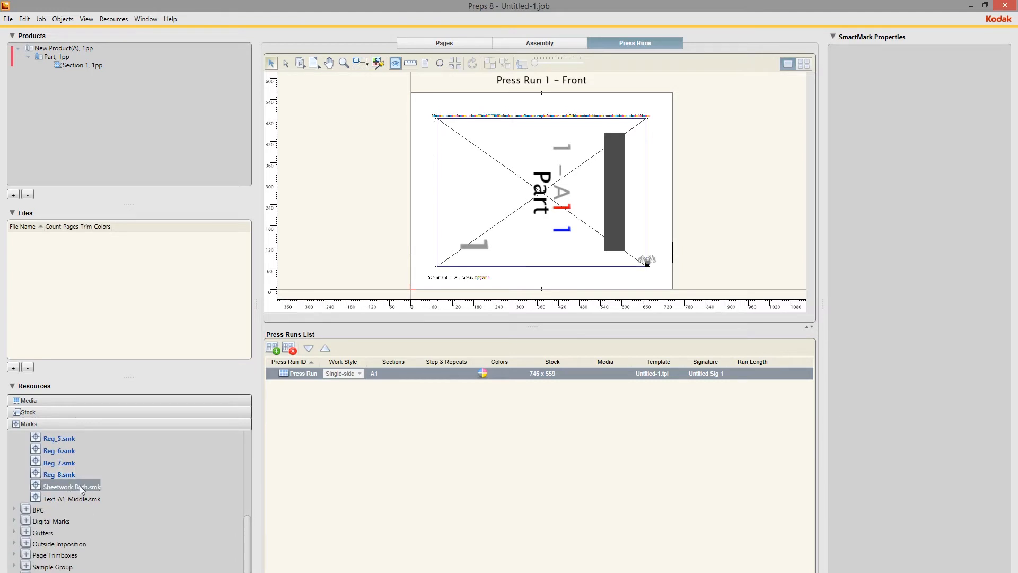
mouse_move(88, 488)
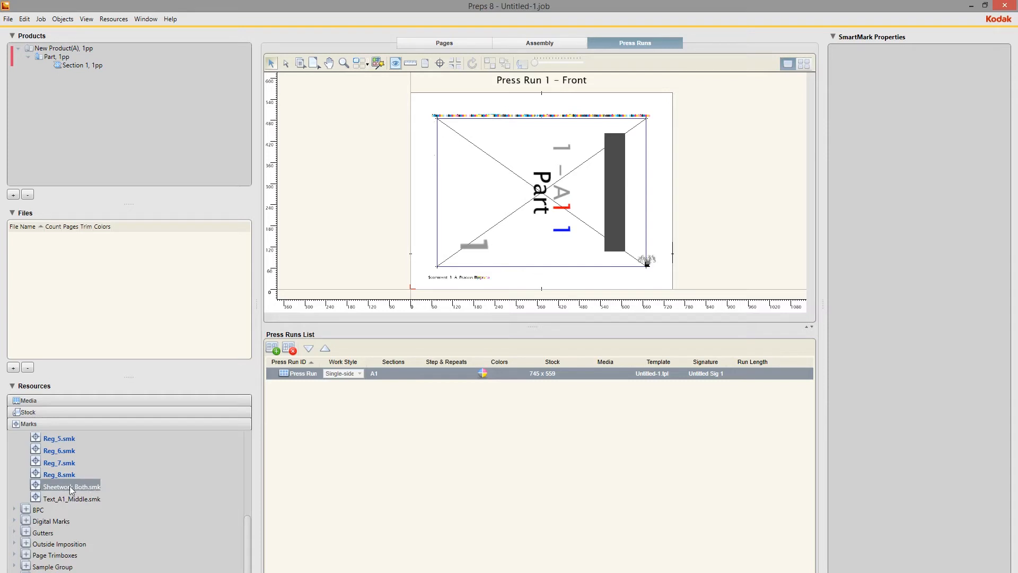
click(68, 485)
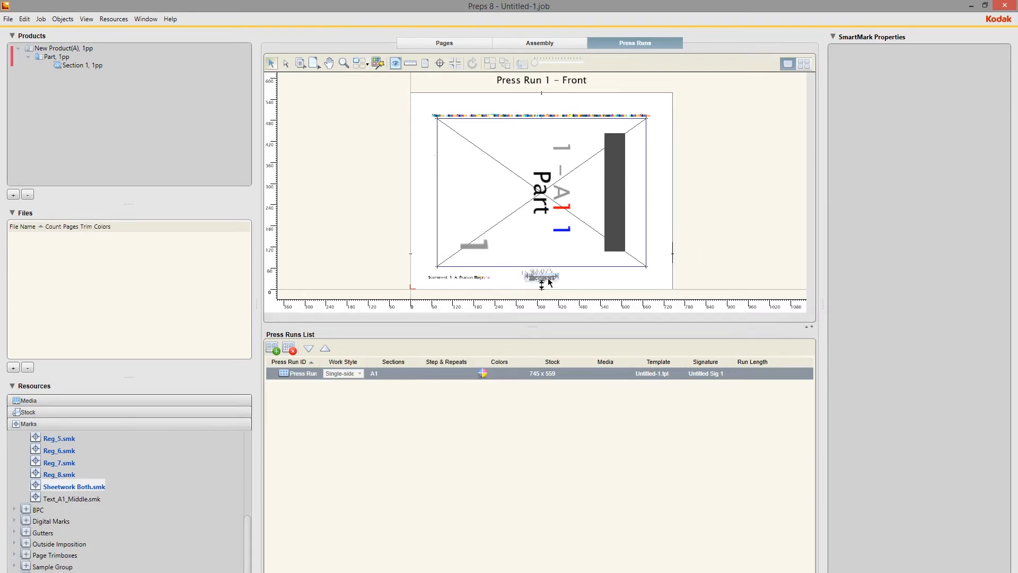
Switch the Sheetwork mark's image to Single Sided and add the Kodak Front mark
click(541, 278)
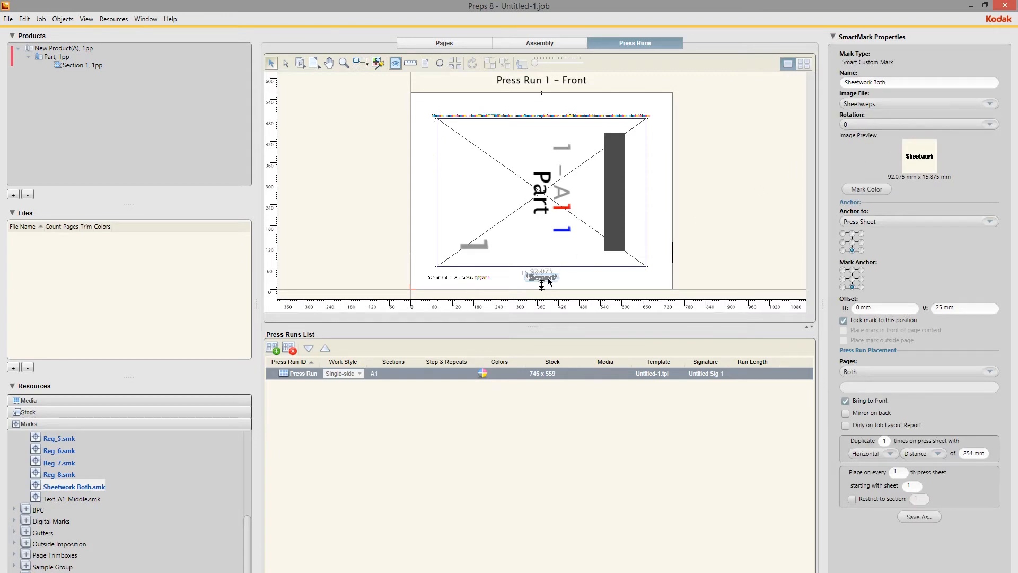
click(990, 104)
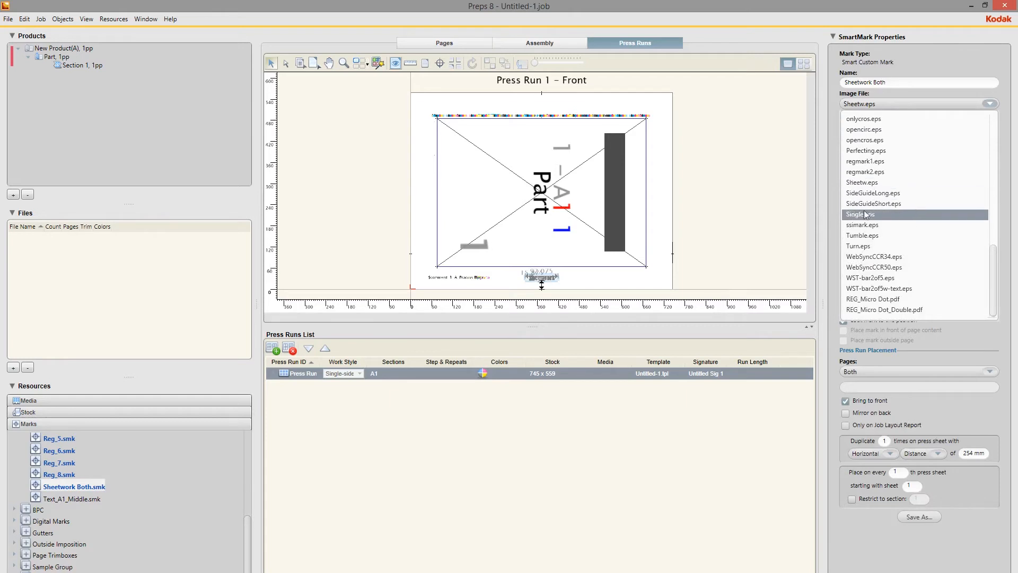
click(860, 213)
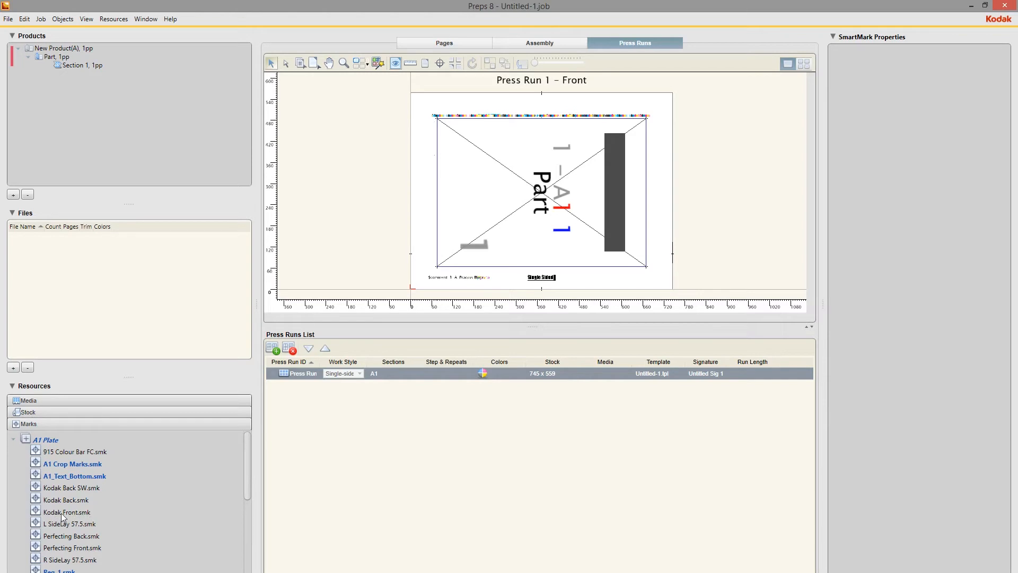
click(66, 511)
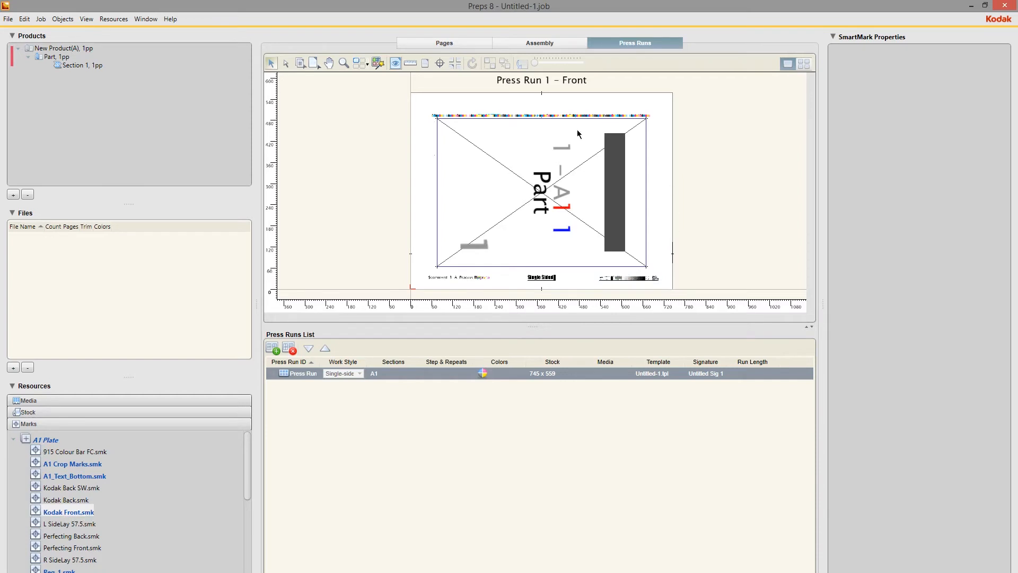
mouse_move(507, 189)
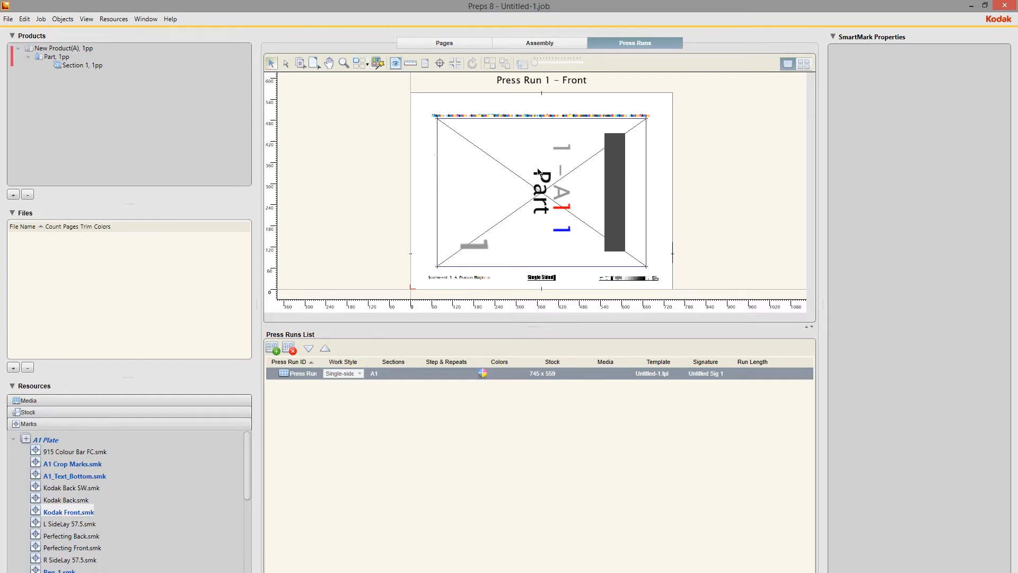
mouse_move(481, 244)
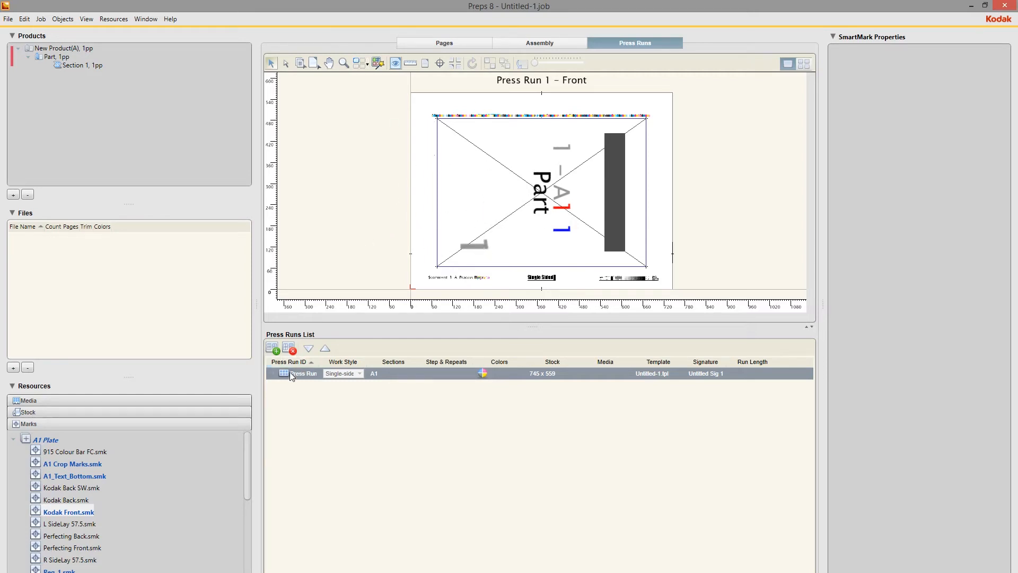
mouse_move(299, 379)
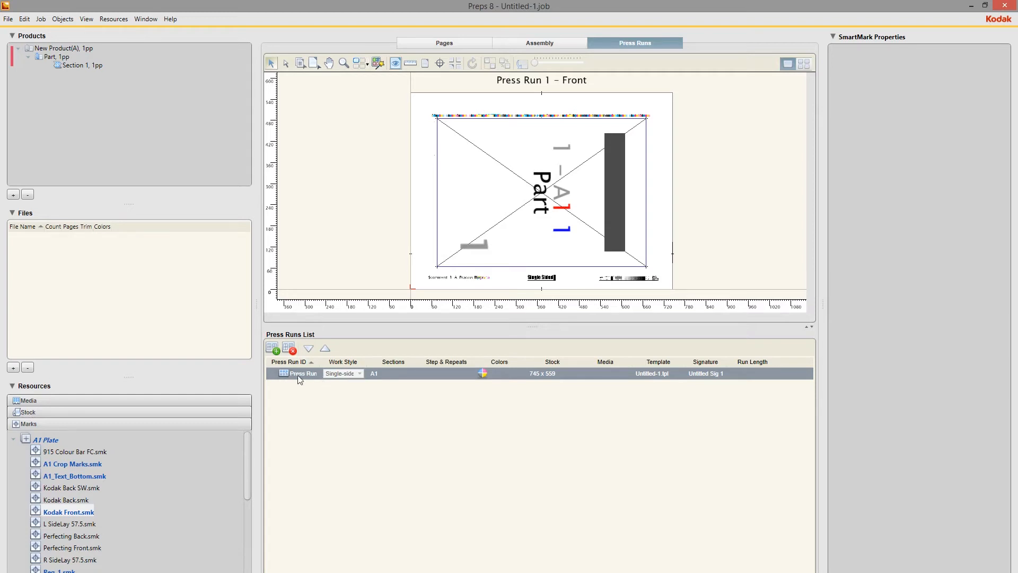
mouse_move(273, 348)
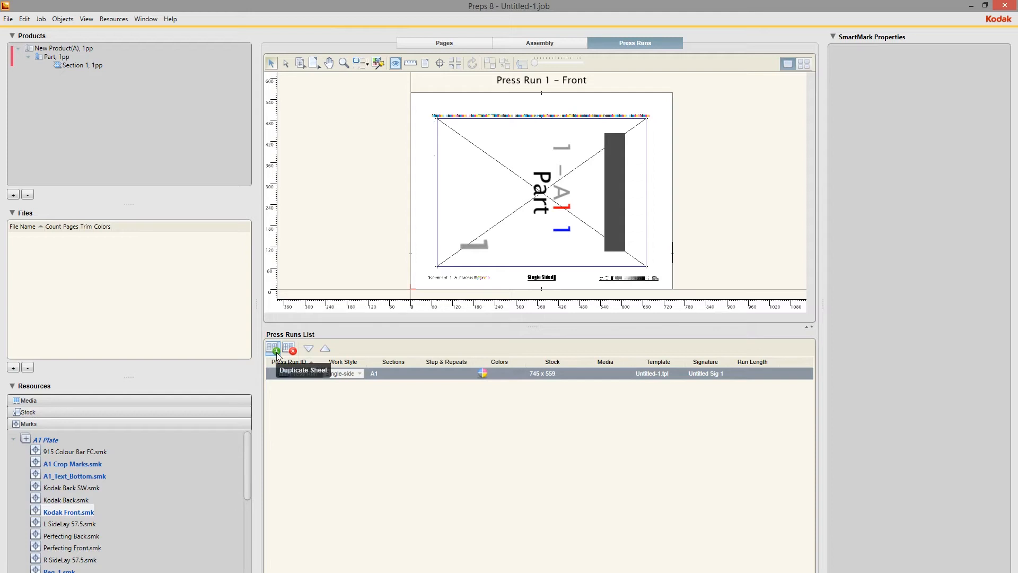
Duplicate the A1 sheet until there are nine press runs, A1 through A9
click(273, 348)
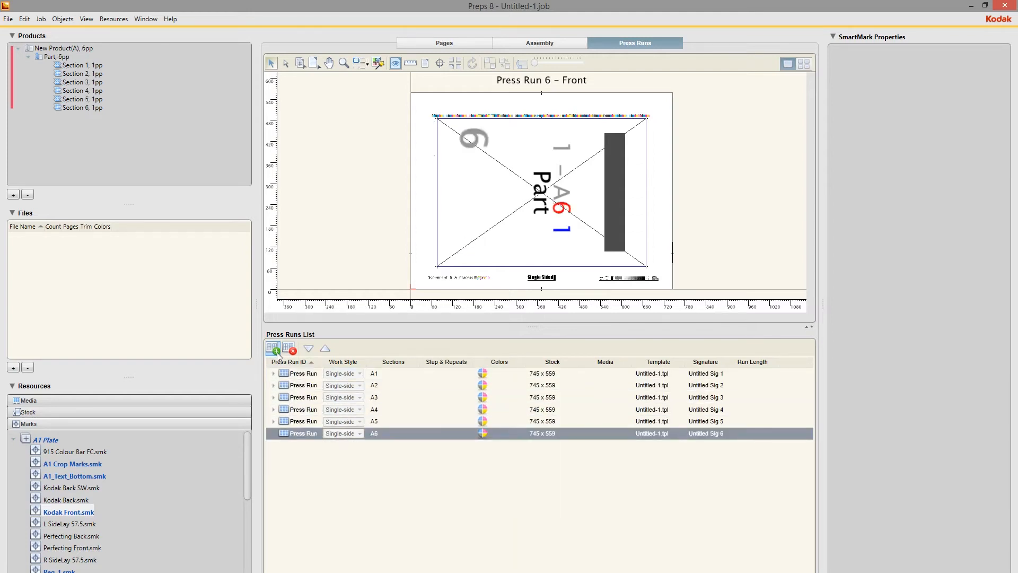
click(271, 348)
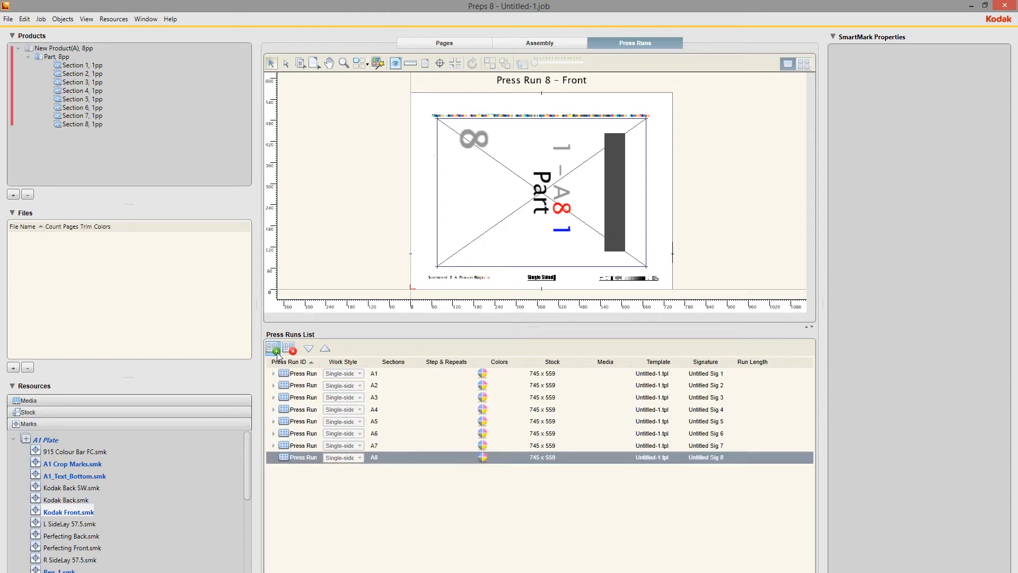
click(271, 348)
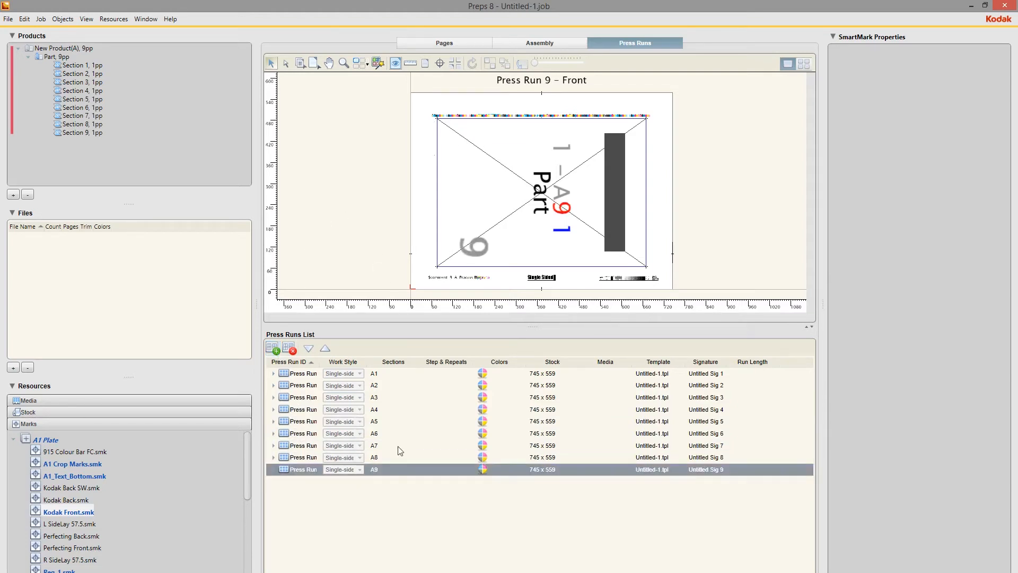
mouse_move(319, 262)
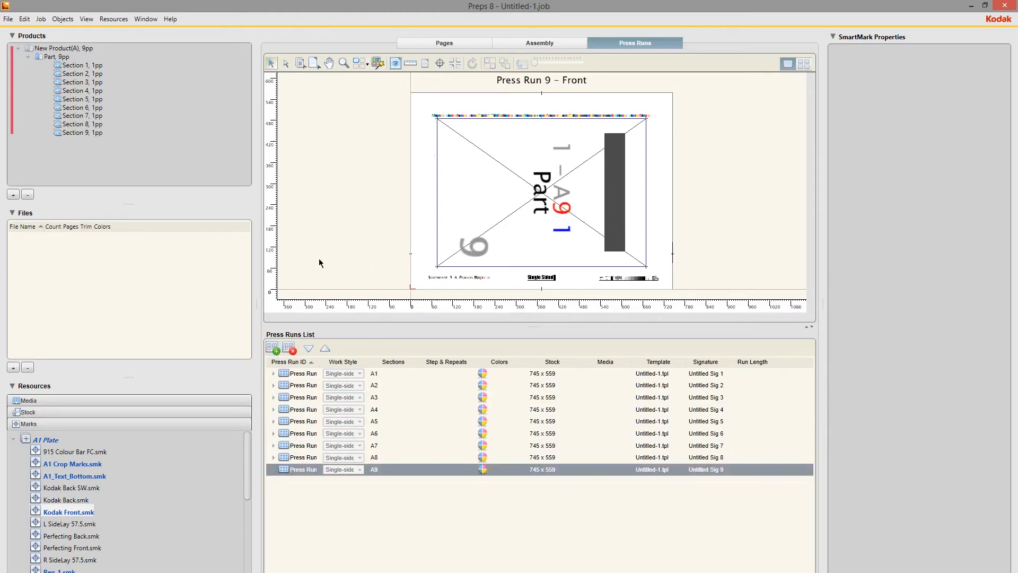
Start Save As and navigate to Jobs > 86483 > UserDefinedFolders
click(7, 18)
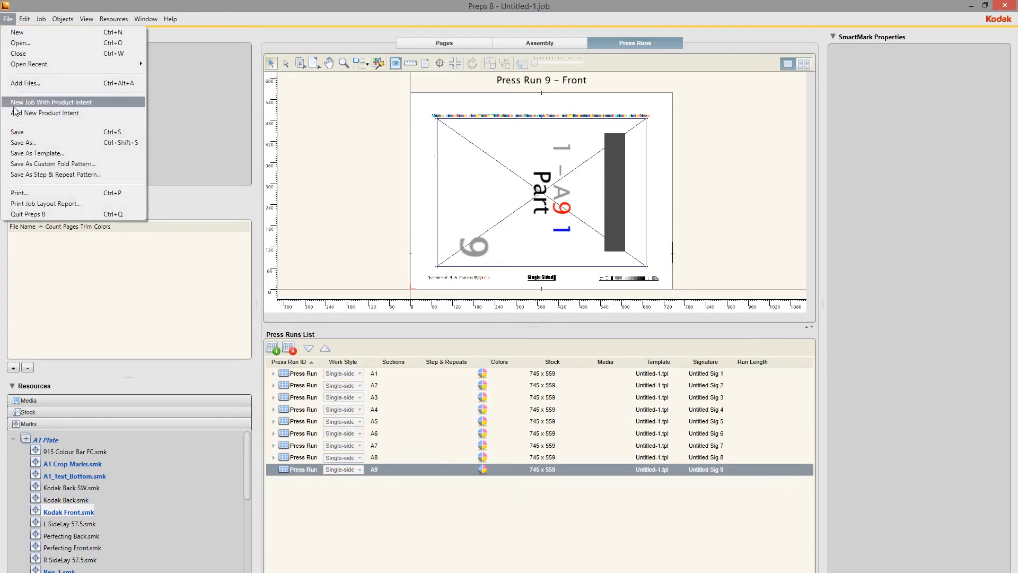
click(23, 142)
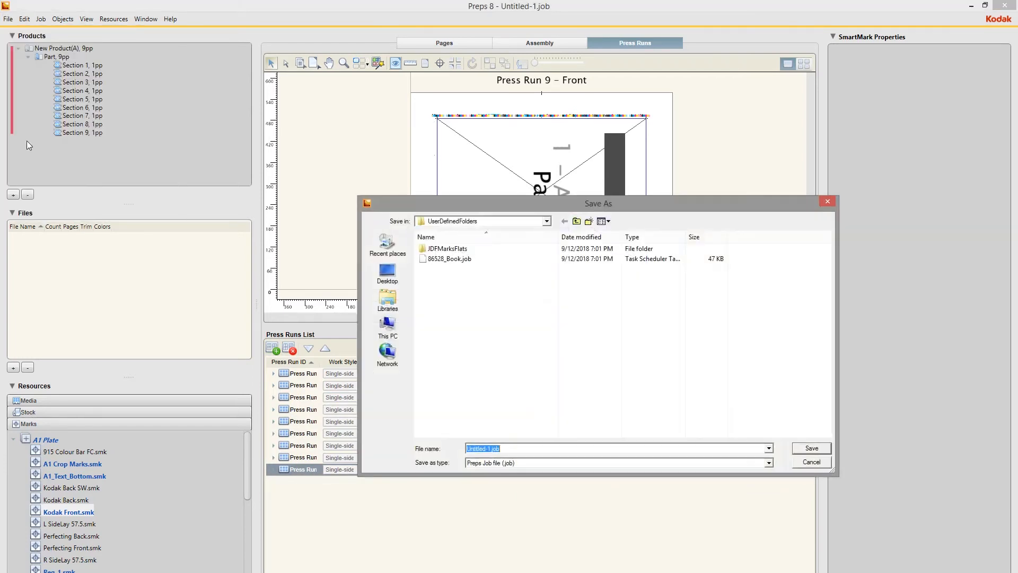
click(576, 221)
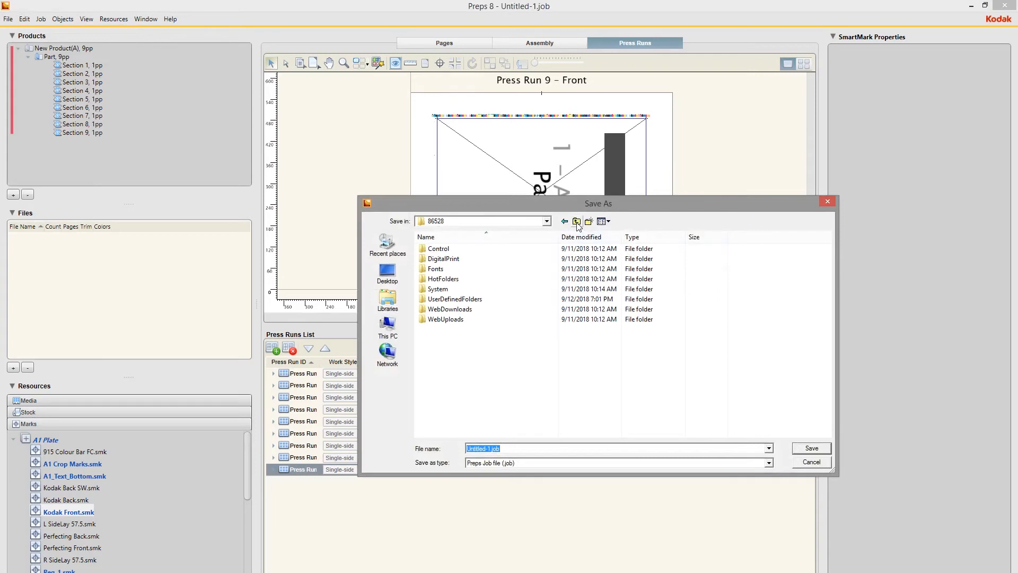
click(576, 220)
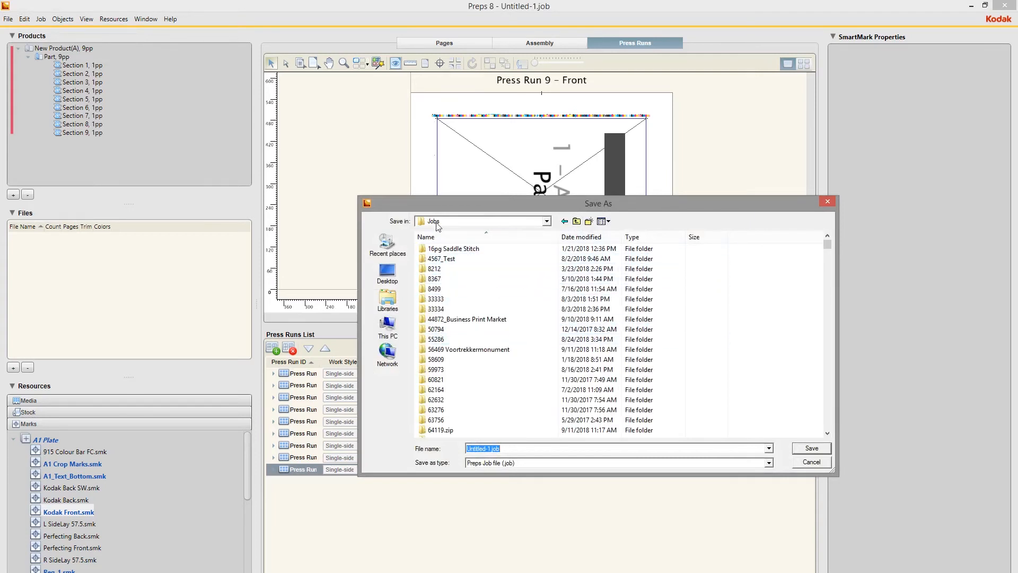
click(435, 329)
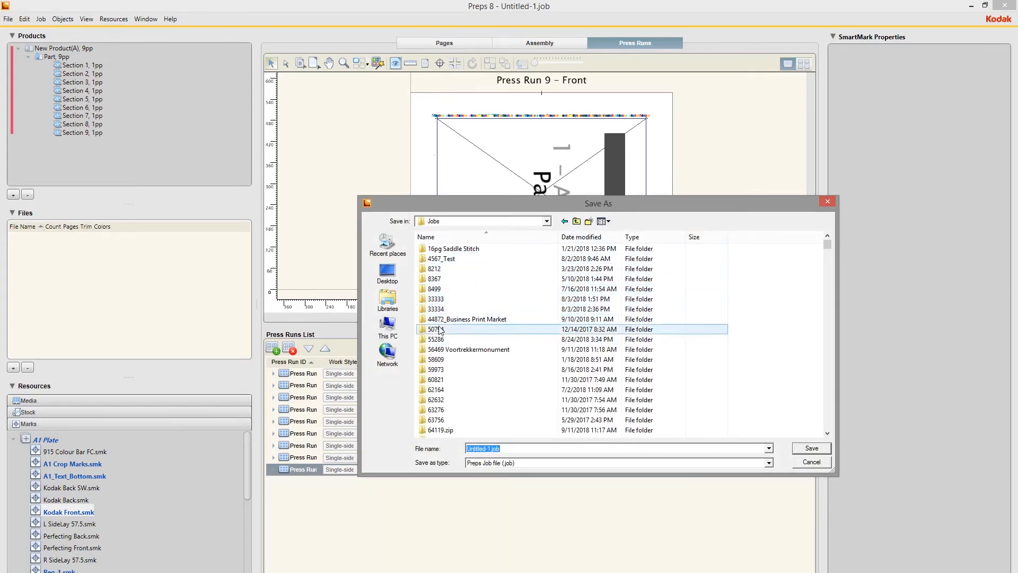
click(436, 308)
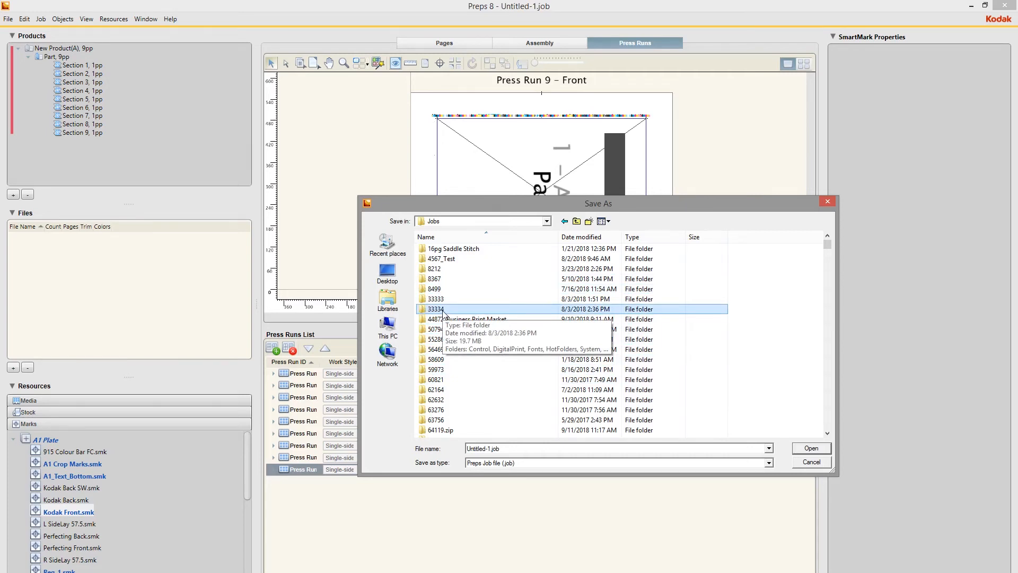
scroll(down, 3)
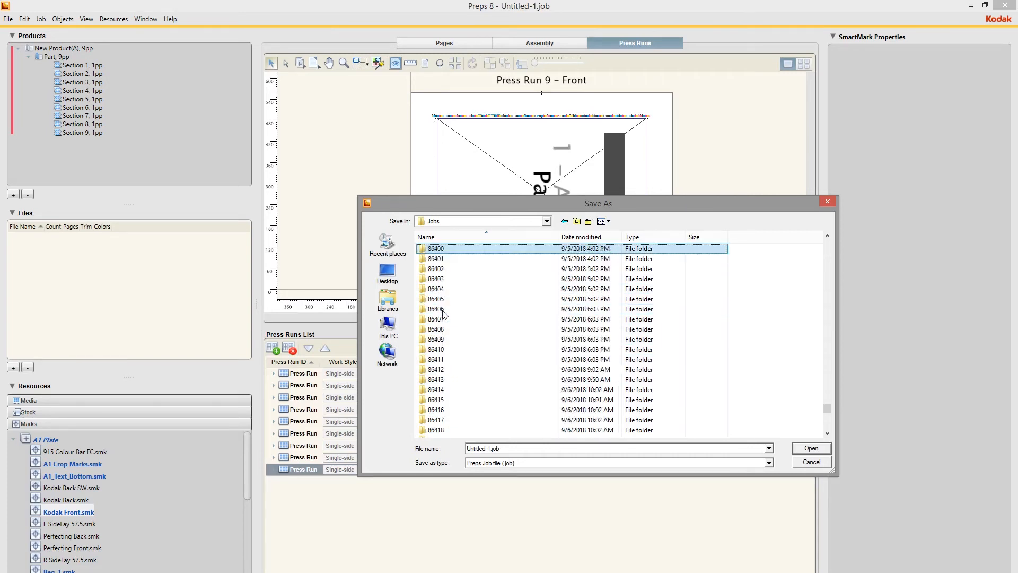
double_click(435, 249)
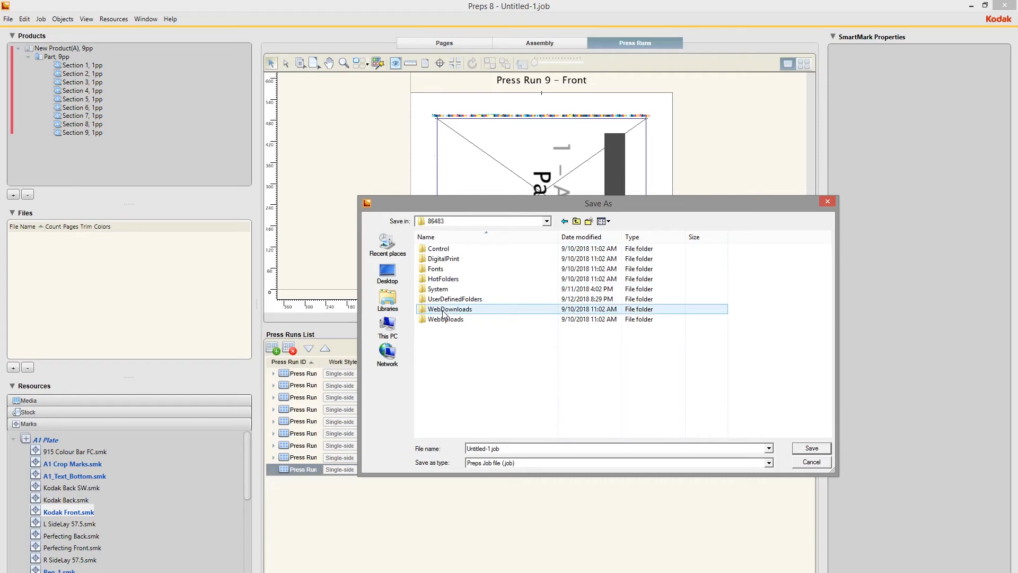
double_click(455, 299)
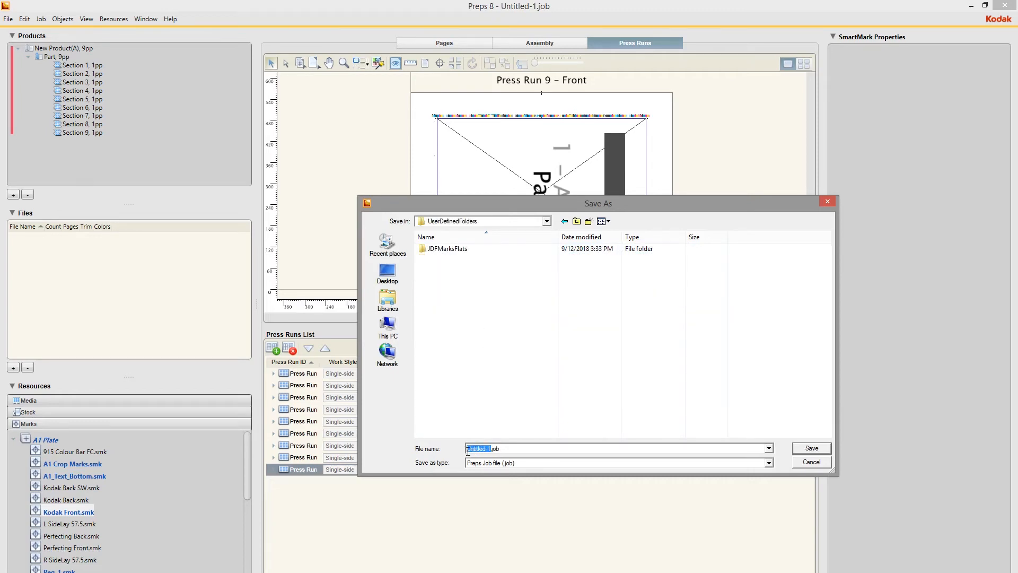
mouse_move(542, 413)
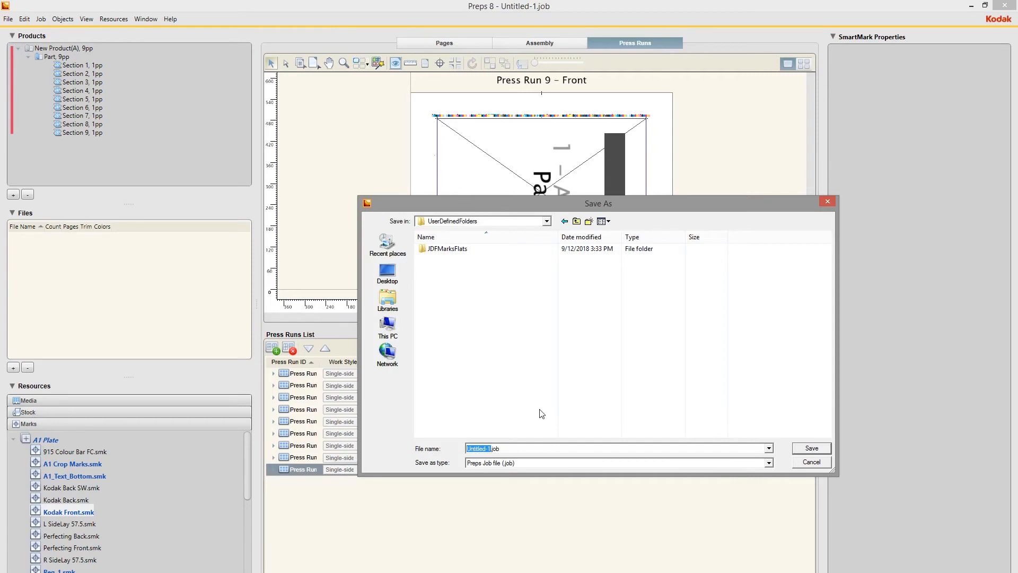
Name the job 86483_Posters x 9 and save it
text(86483_Posters x 9.job)
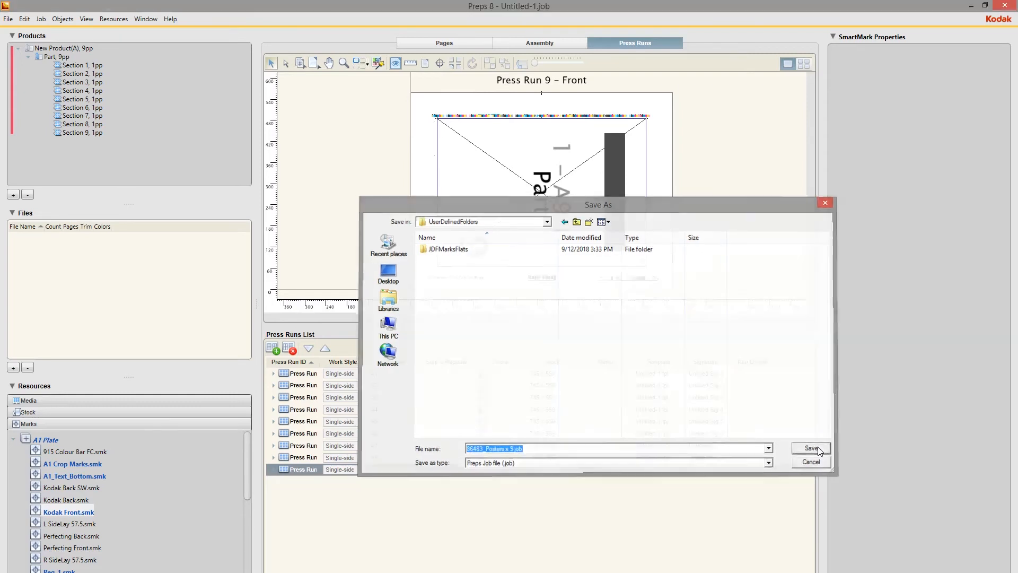
click(811, 447)
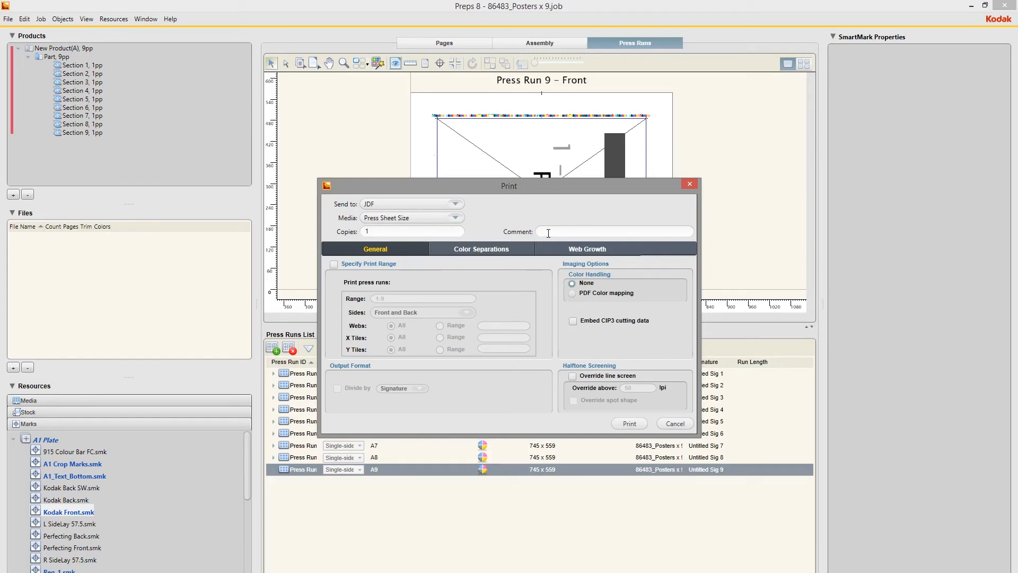
Print to JDF, saving the file as 86483_Posters x 9
click(548, 233)
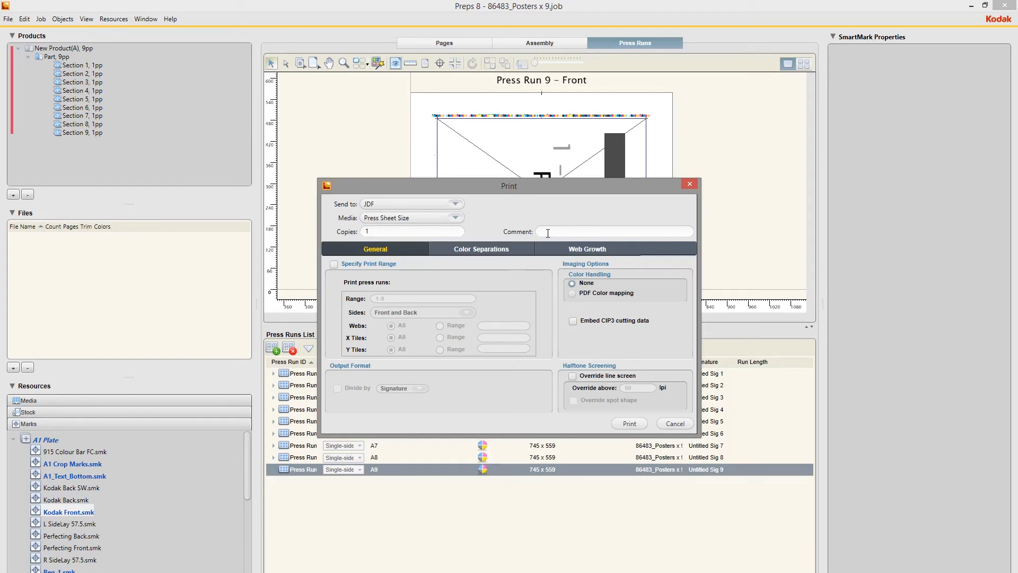
text(86483_Posters x 9)
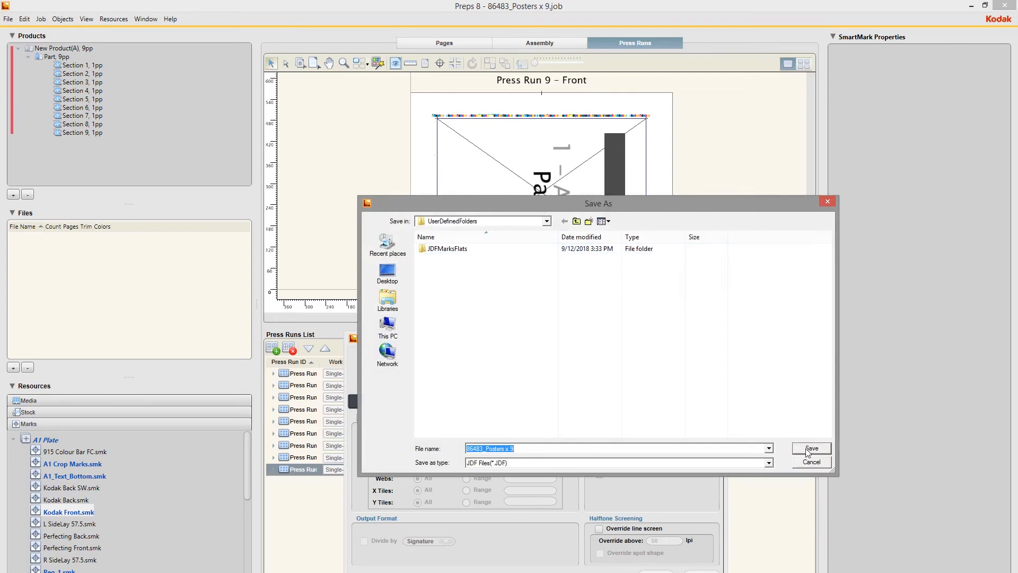
click(810, 449)
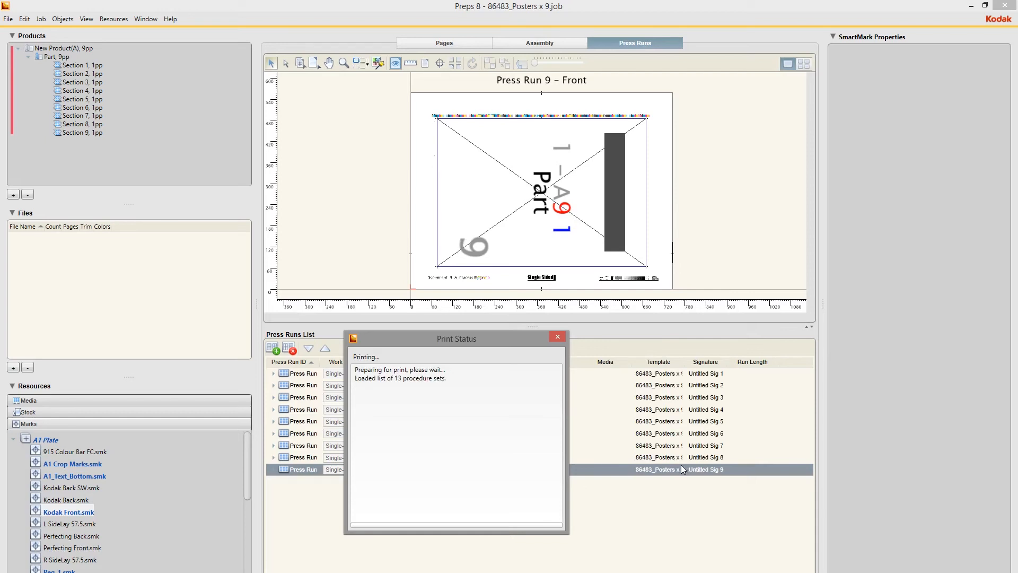
click(557, 336)
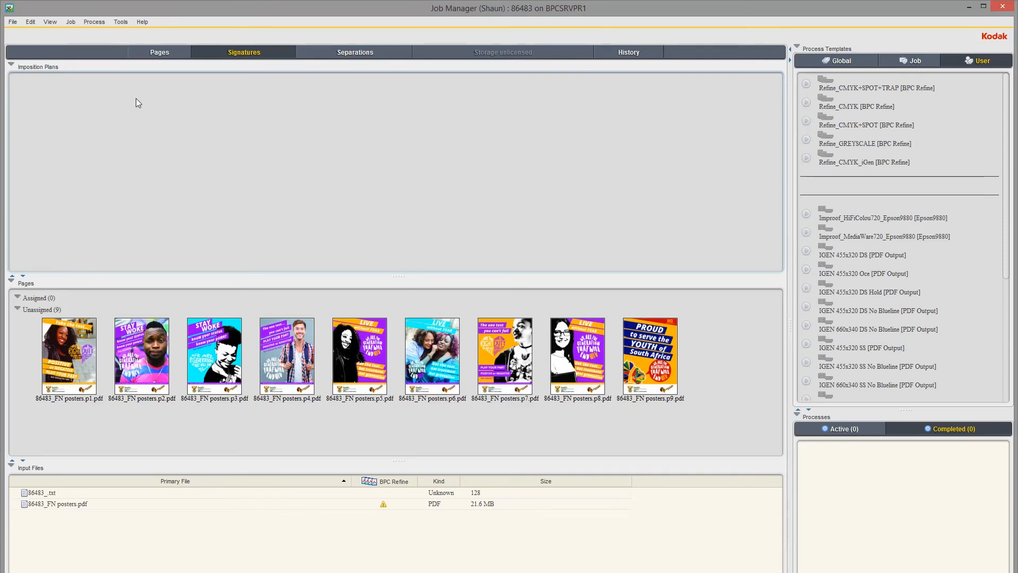
mouse_move(187, 183)
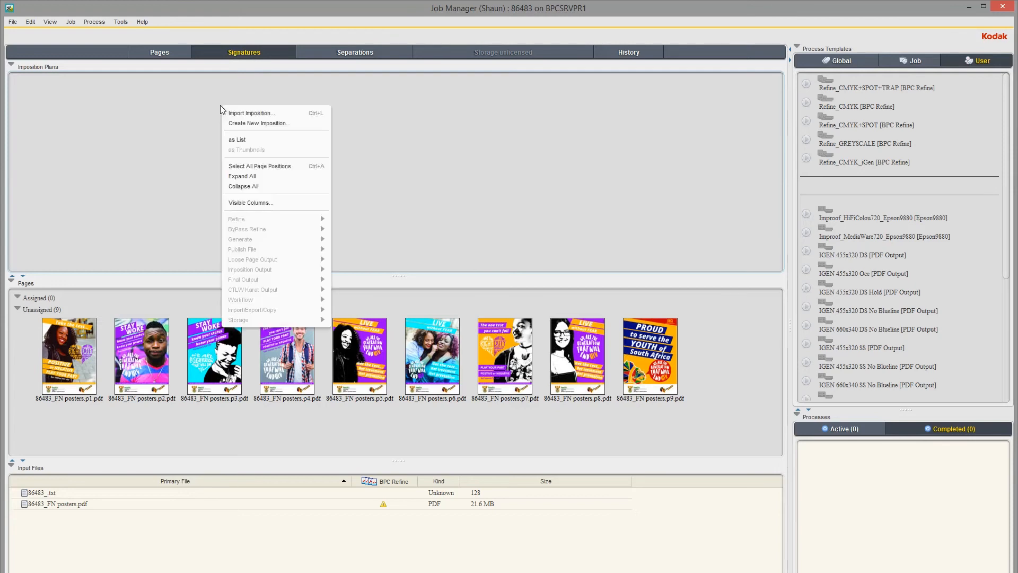
mouse_move(250, 112)
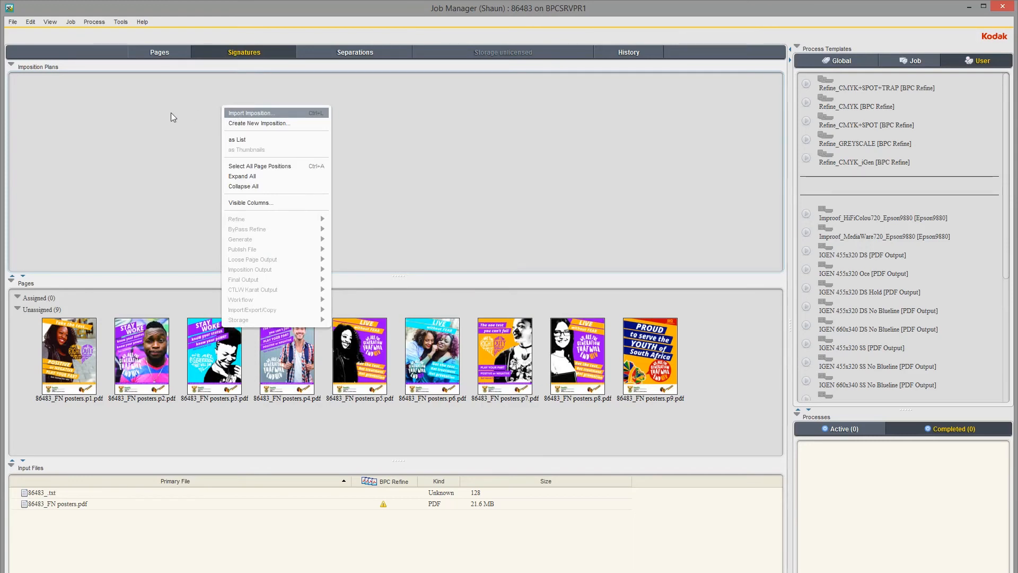
Start Import Imposition from the Imposition Plans area of job 86483
click(251, 113)
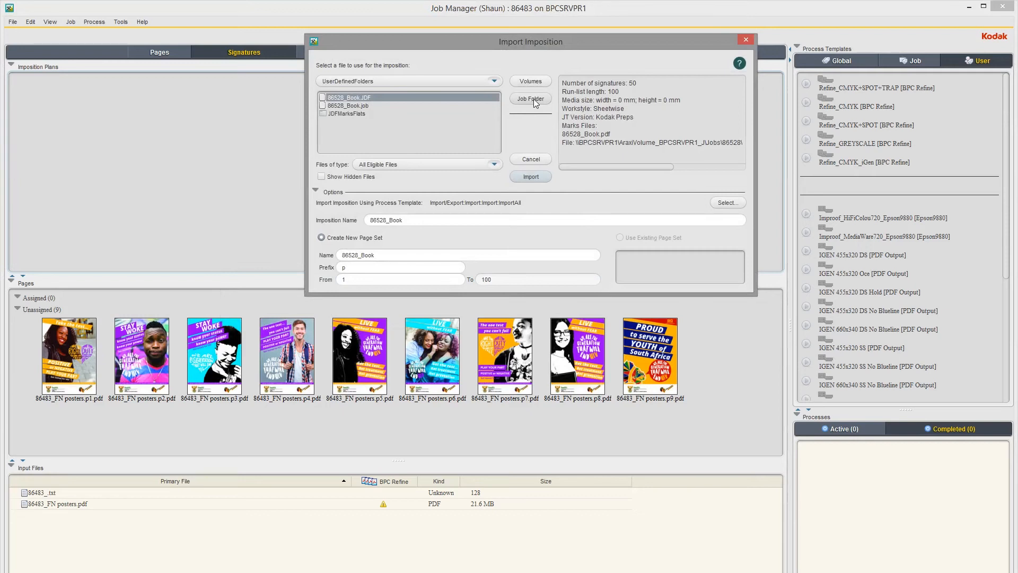
Select 86483_Posters x 9.JDF in the job's UserDefinedFolders as the imposition
click(530, 98)
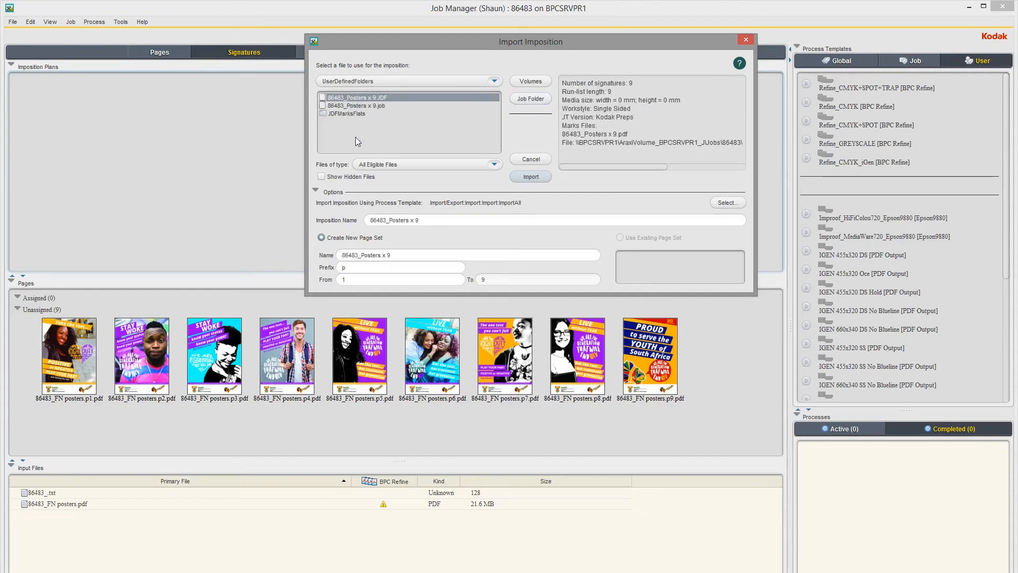
click(356, 105)
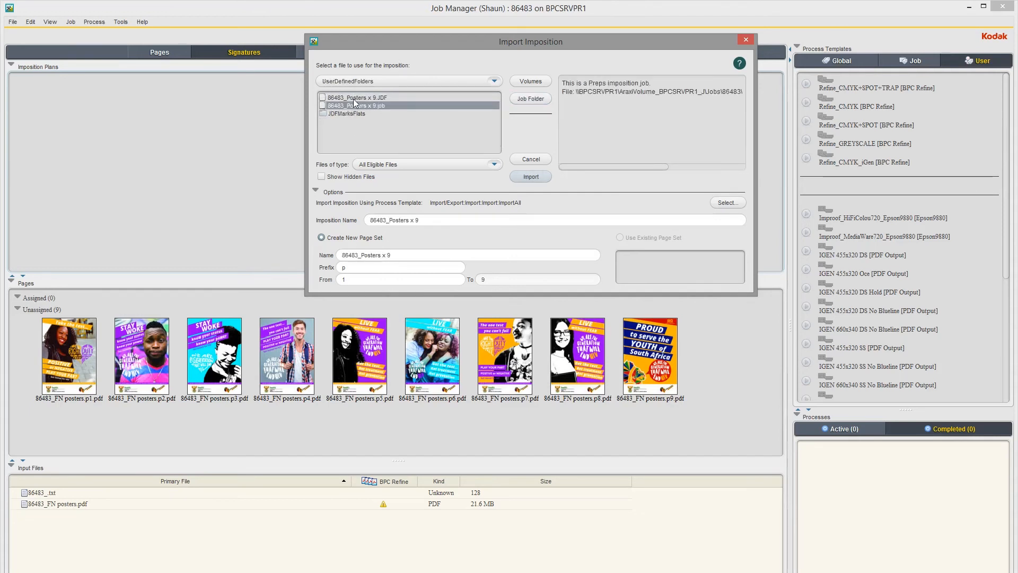
click(358, 98)
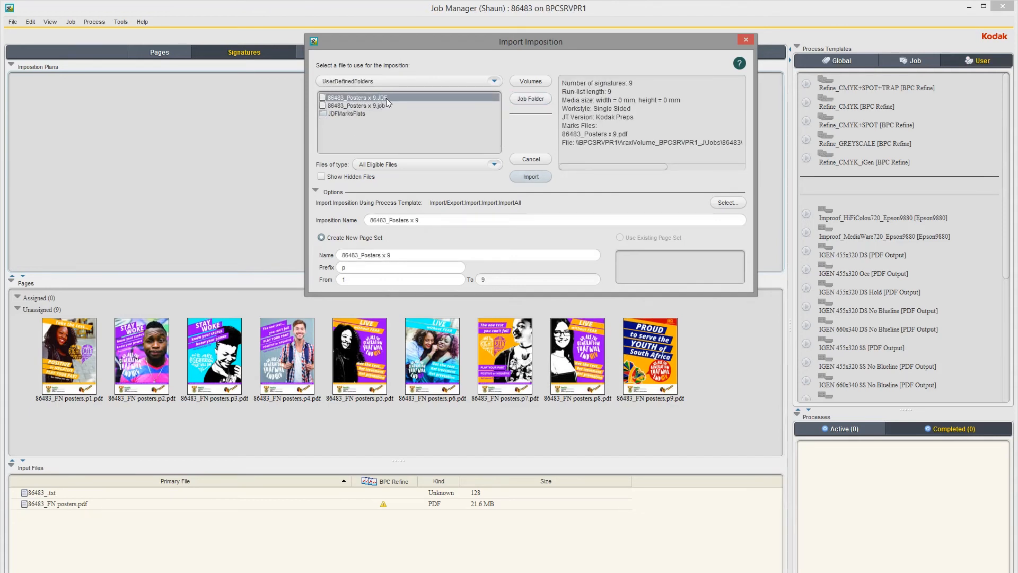
Run the import and dismiss the Process Info report, listing nine signatures under the plan
click(531, 176)
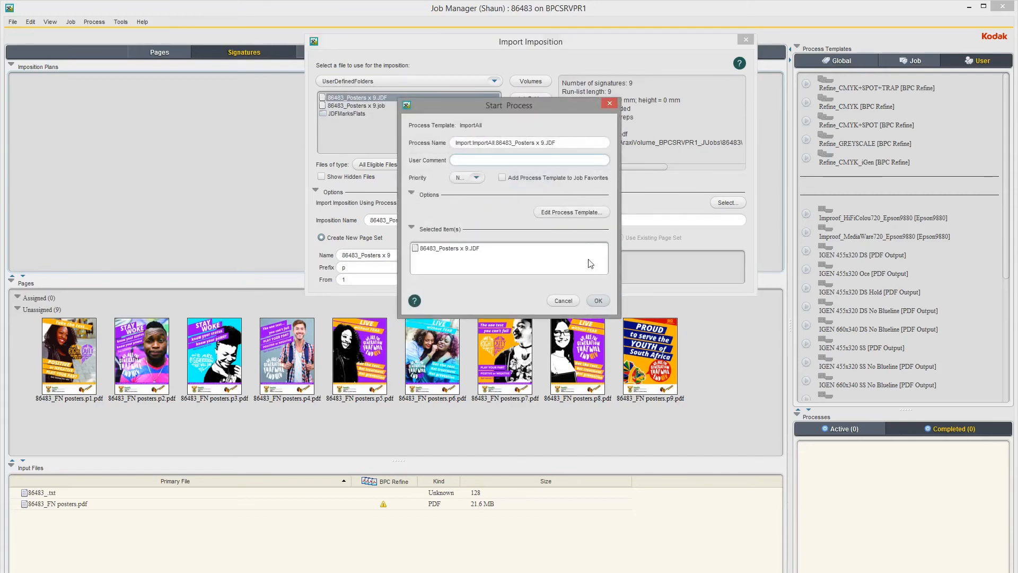
click(597, 300)
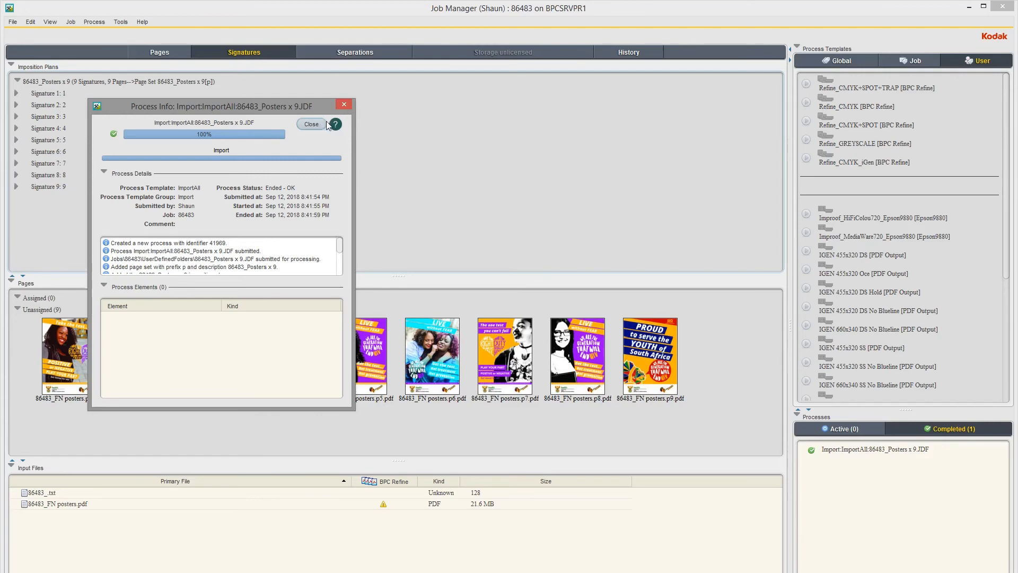
click(311, 124)
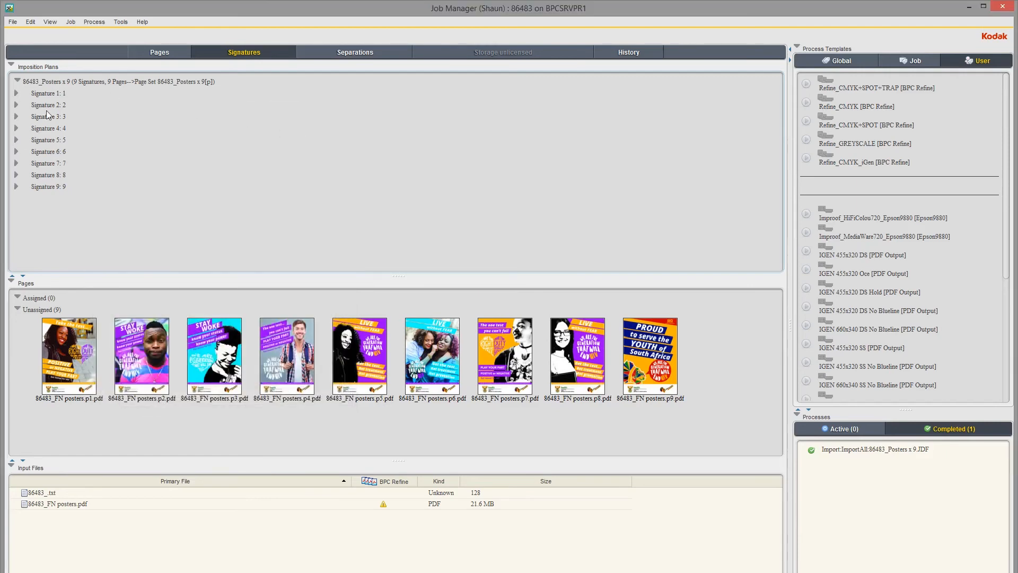
Expand Signature 1 and assign all nine unassigned poster pages to the imposition plan
click(17, 94)
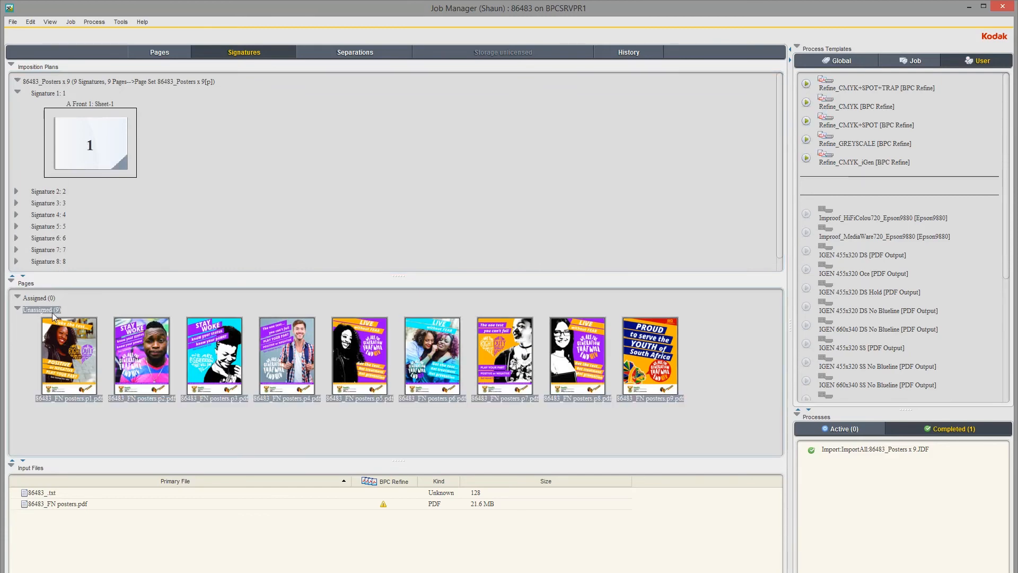
mouse_move(378, 370)
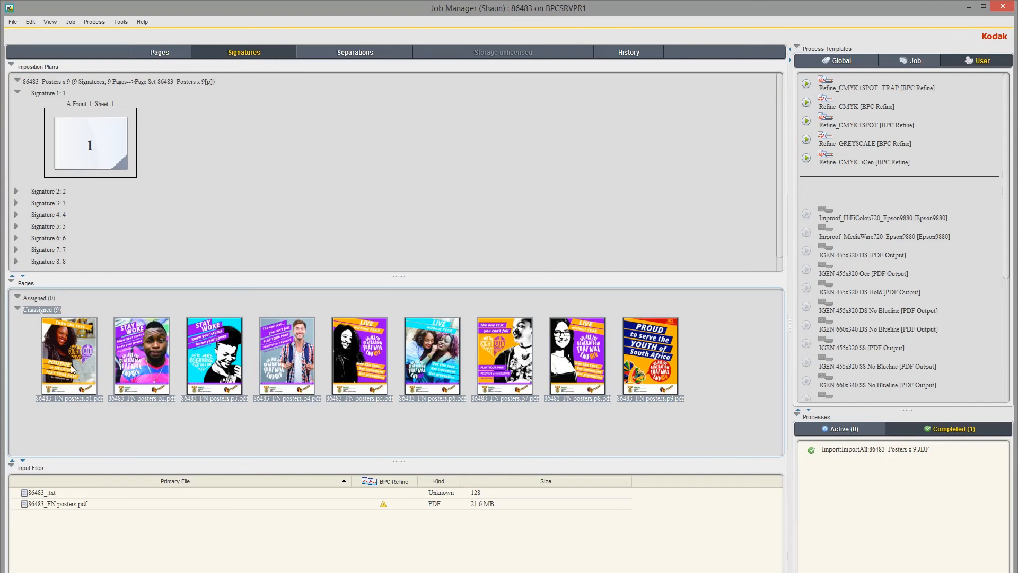
mouse_move(70, 364)
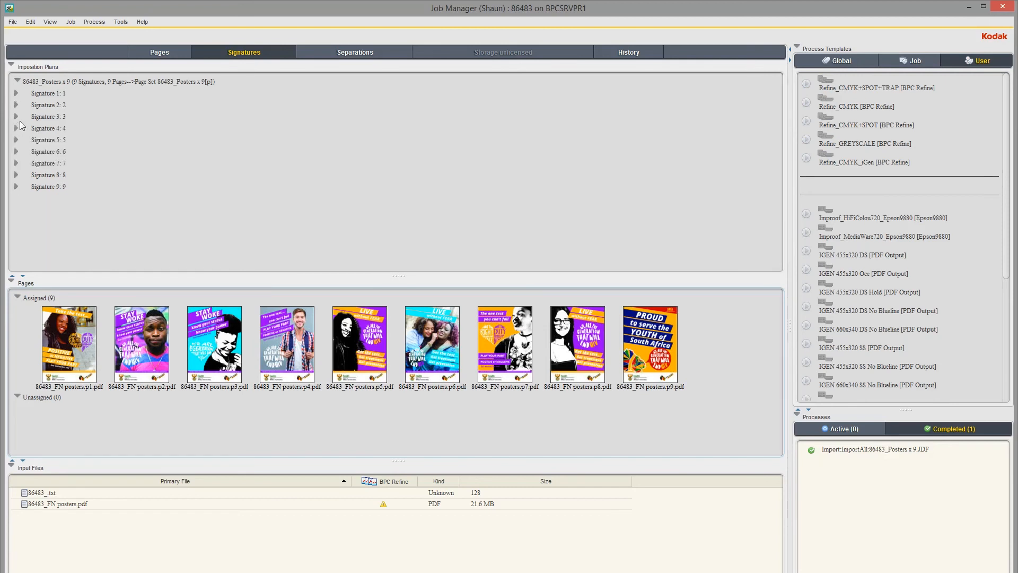
click(16, 128)
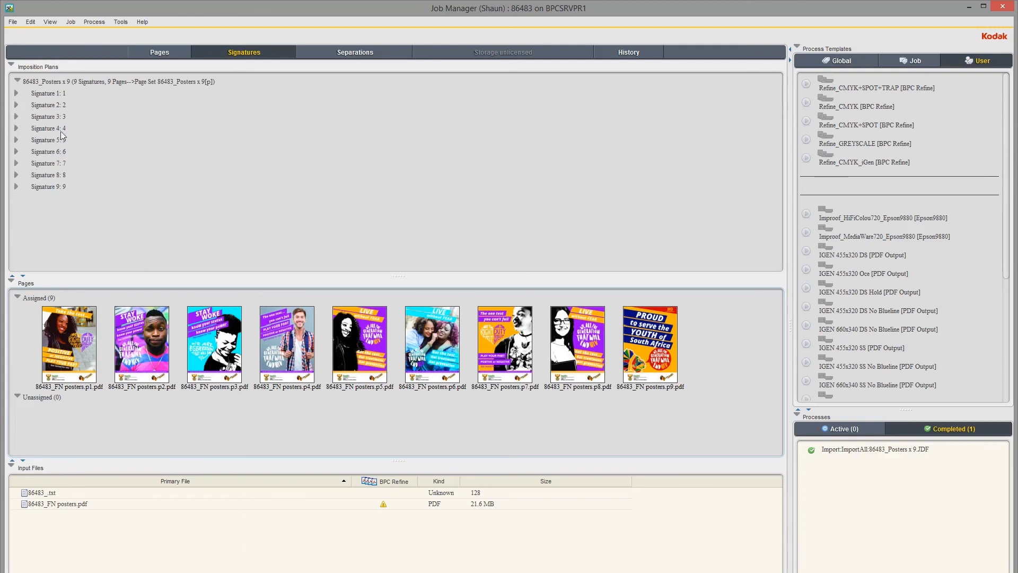
mouse_move(181, 144)
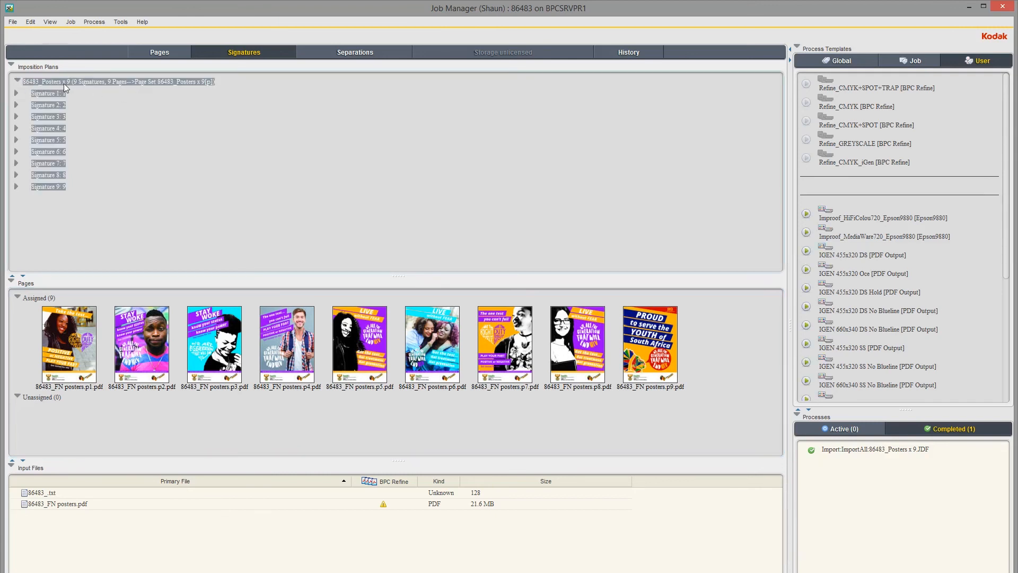
Show Imposition Output > Epson9880 destinations for the whole 86483_Posters x 9 plan
right_click(65, 88)
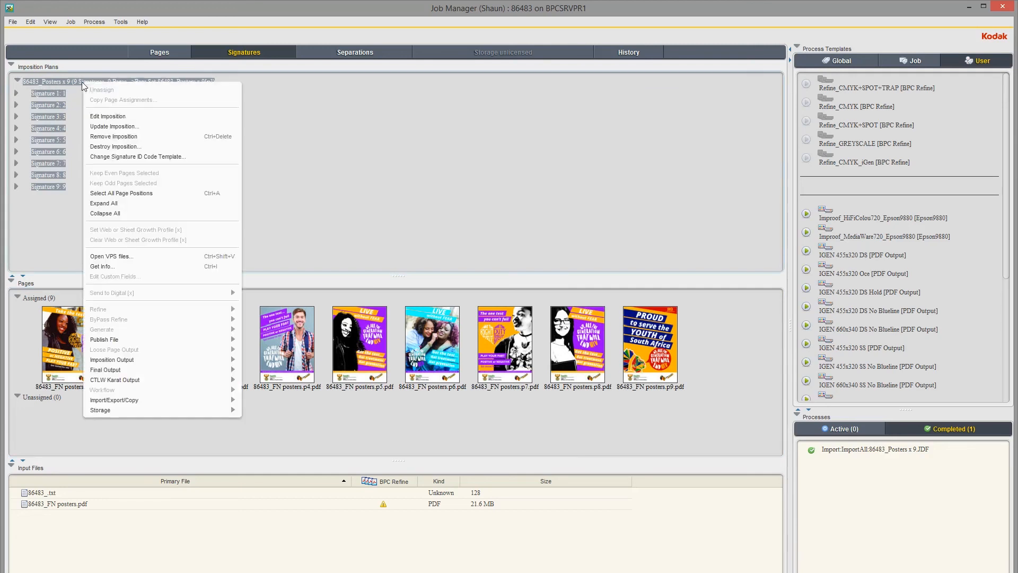
mouse_move(107, 116)
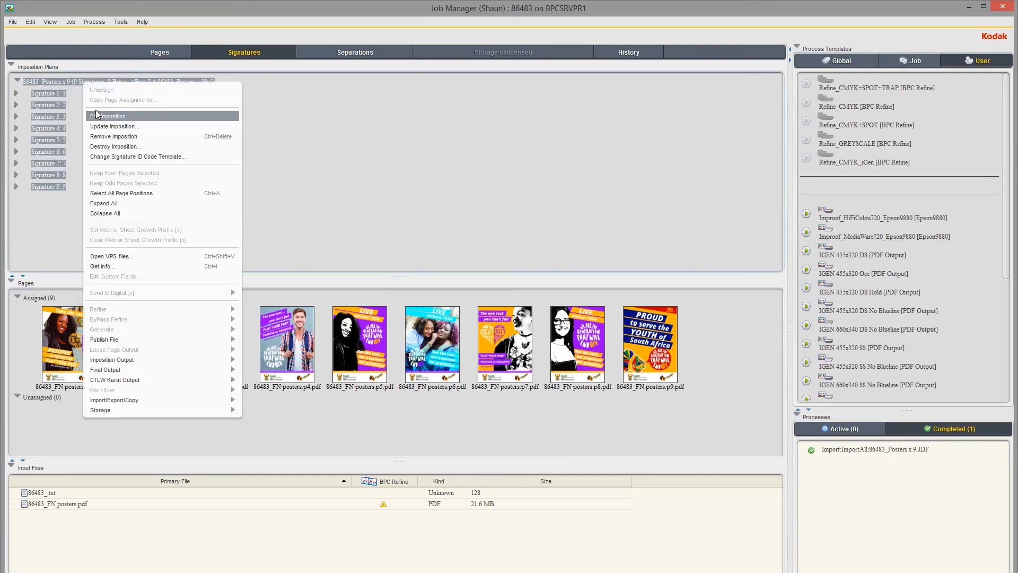
mouse_move(547, 131)
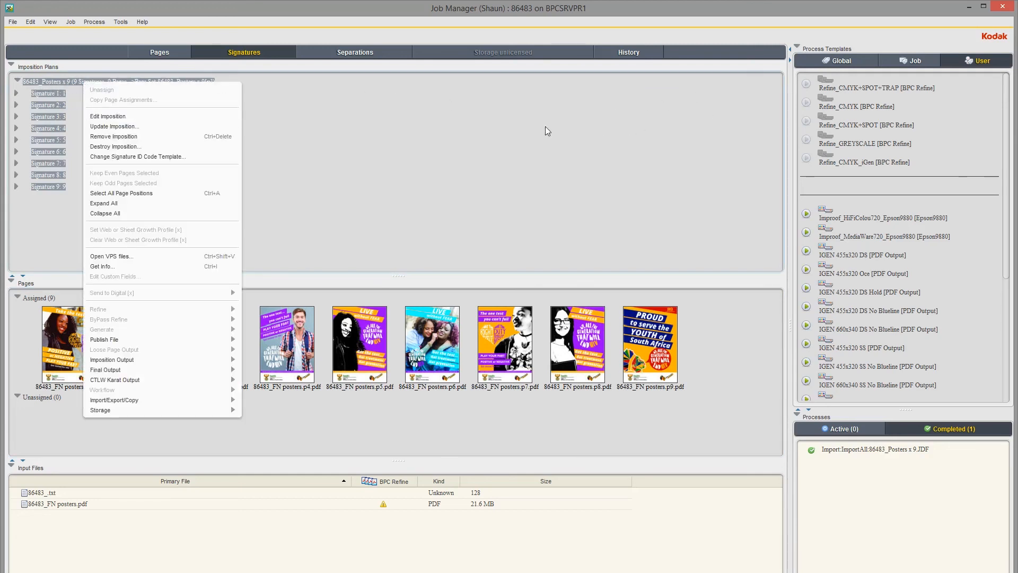
mouse_move(113, 137)
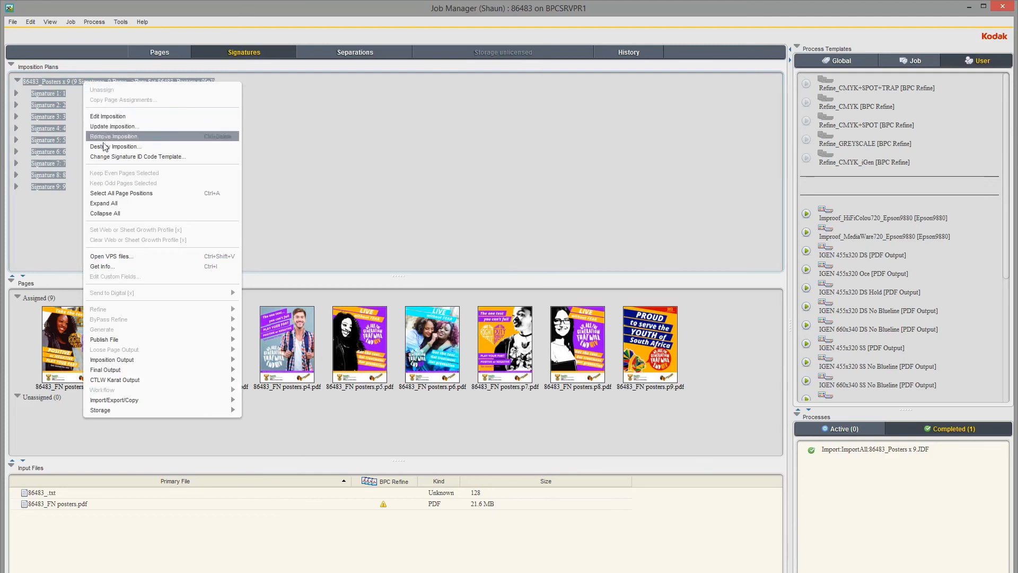
mouse_move(108, 266)
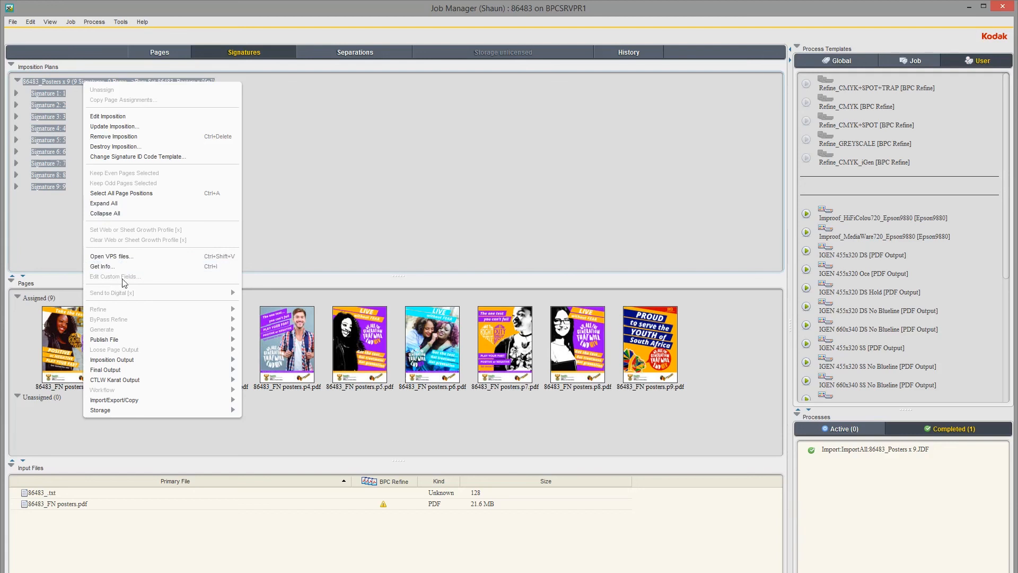
click(112, 359)
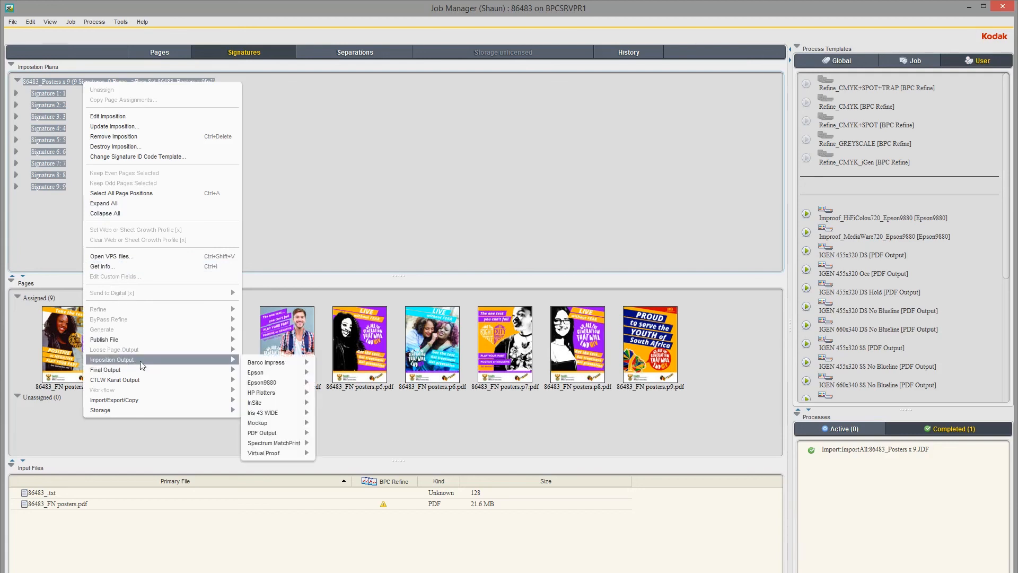
mouse_move(265, 362)
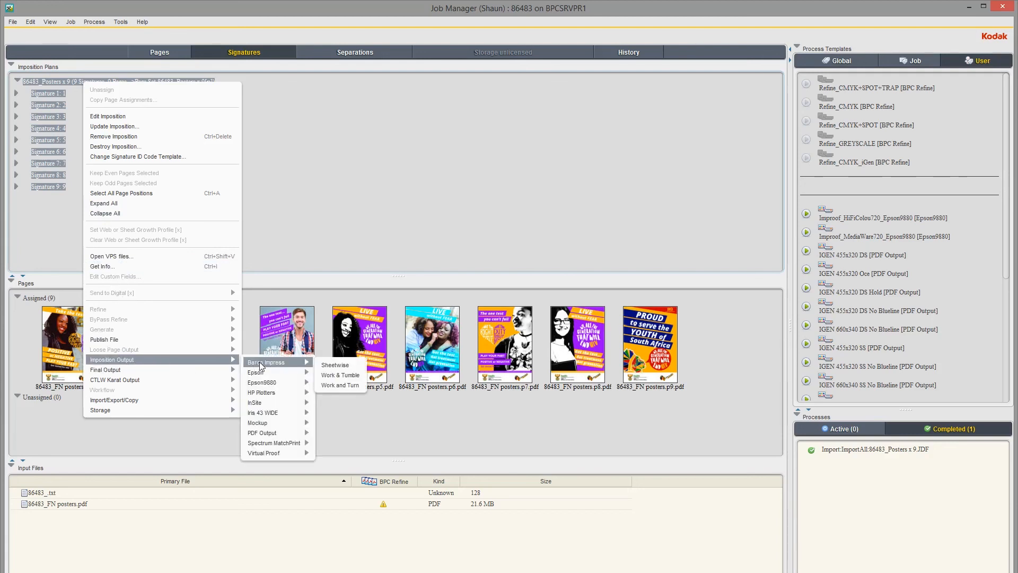
mouse_move(262, 382)
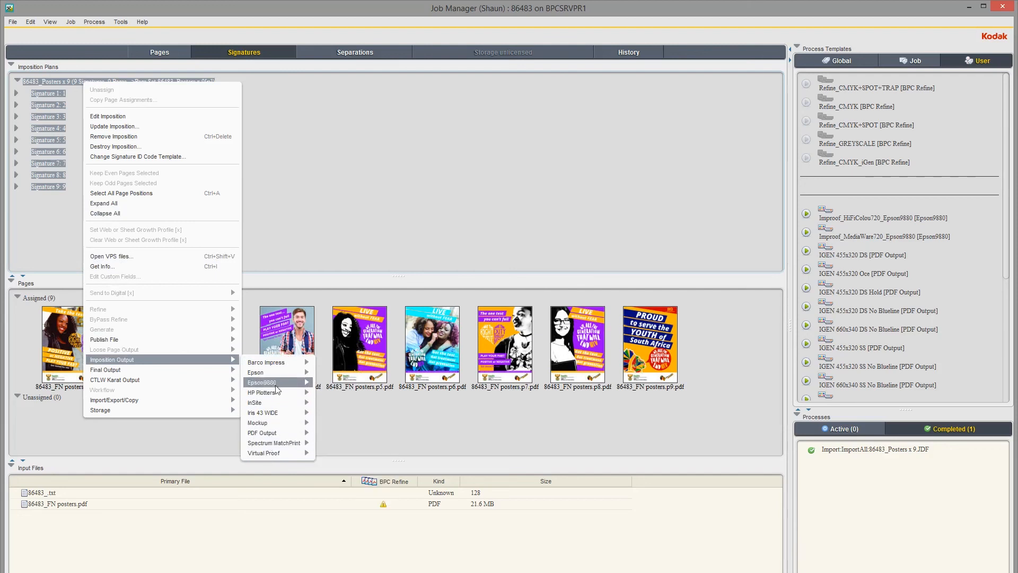
mouse_move(265, 361)
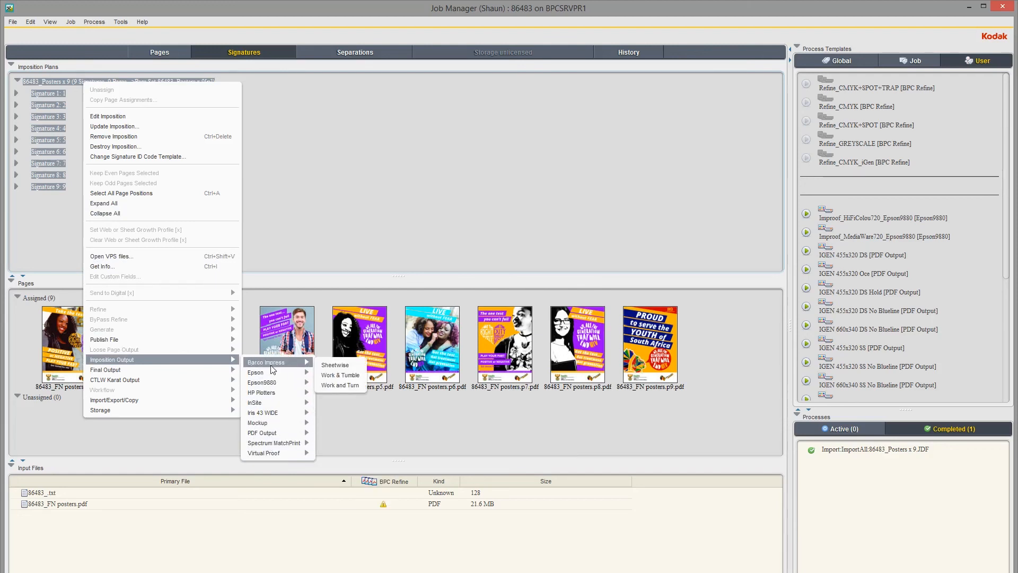
mouse_move(262, 381)
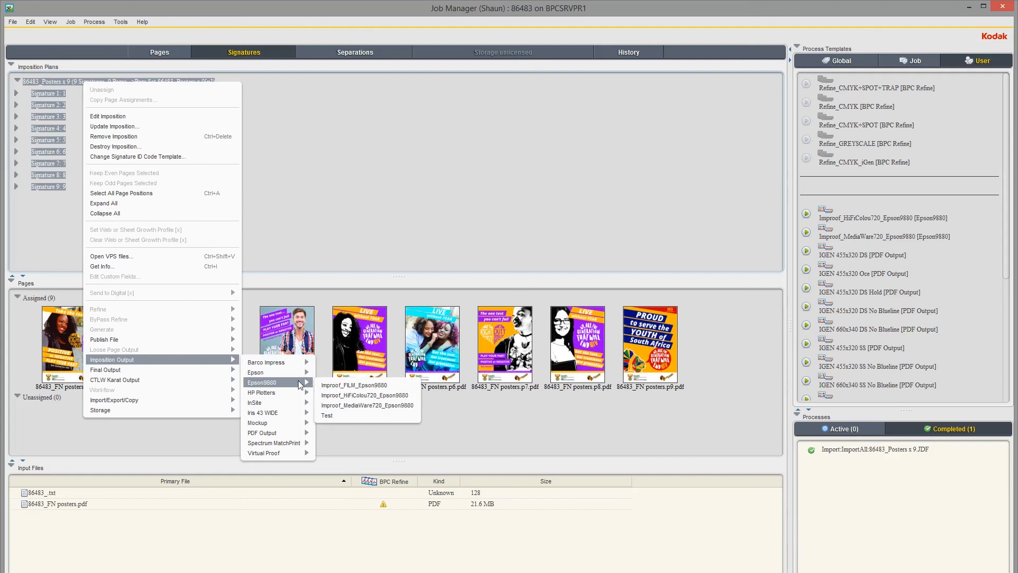
mouse_move(285, 385)
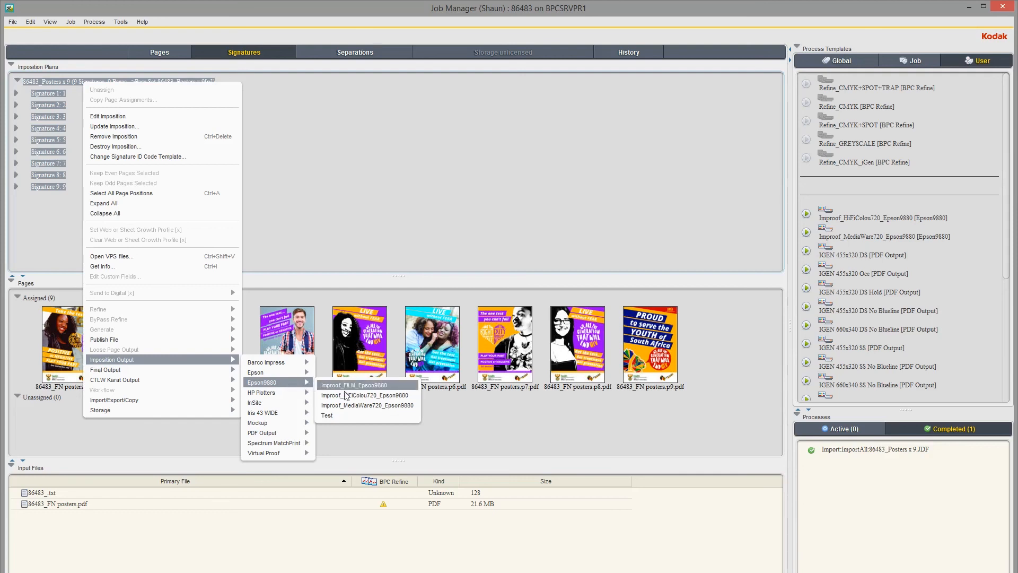
mouse_move(366, 396)
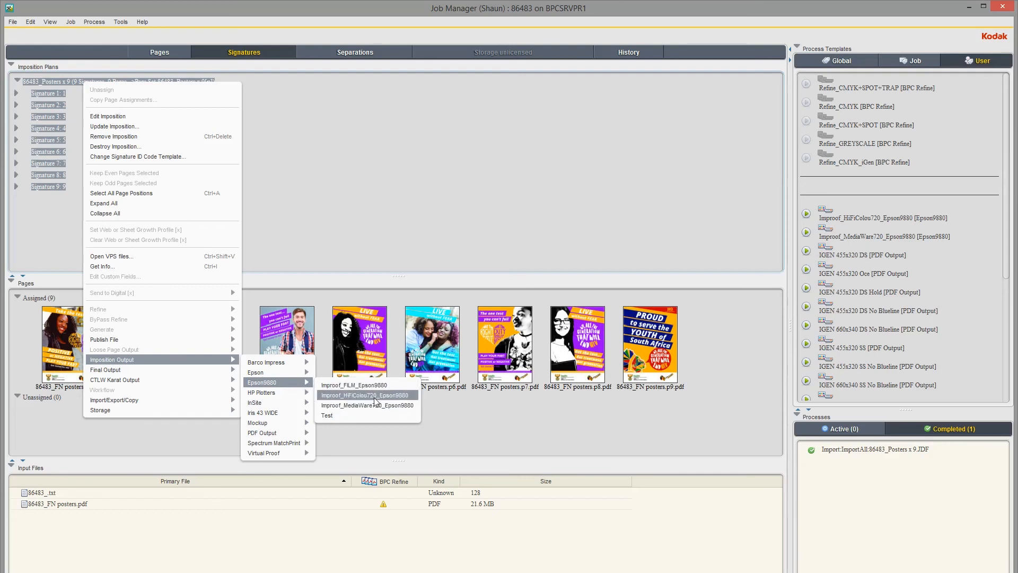
mouse_move(346, 398)
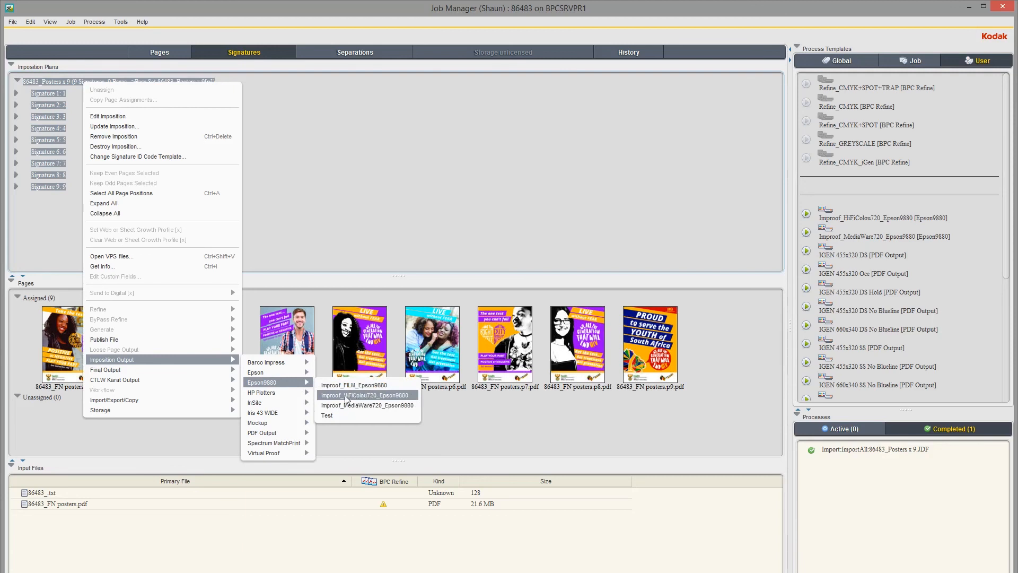
mouse_move(356, 401)
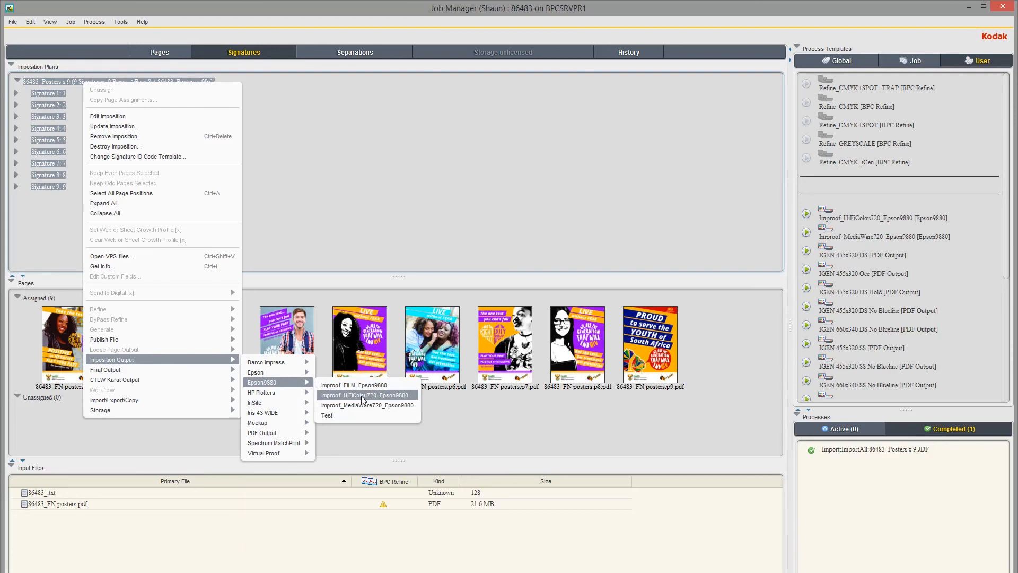
mouse_move(373, 401)
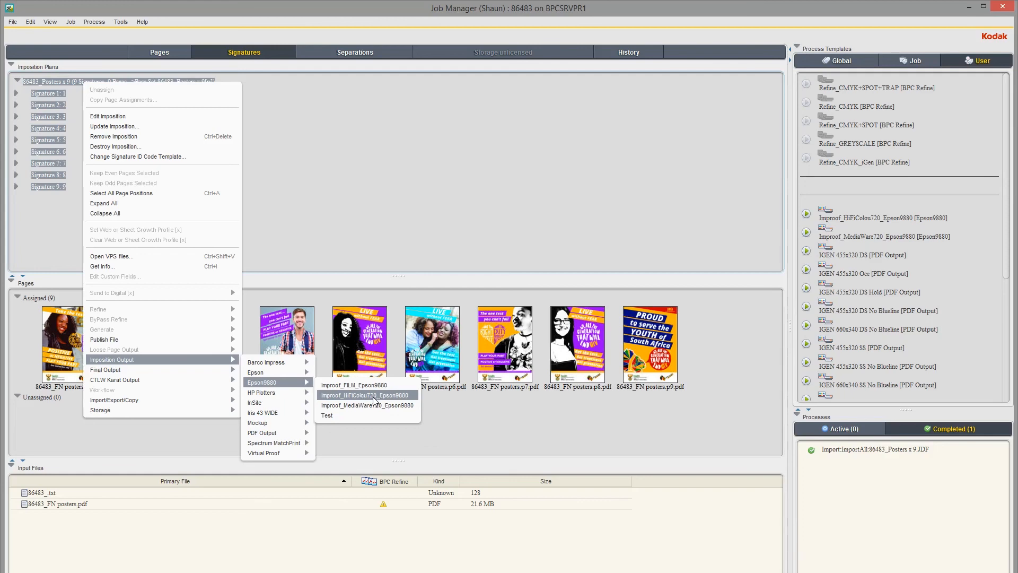
Send all nine signatures to Improof_HiFiColou720_Epson9880 and start the proof process
click(366, 395)
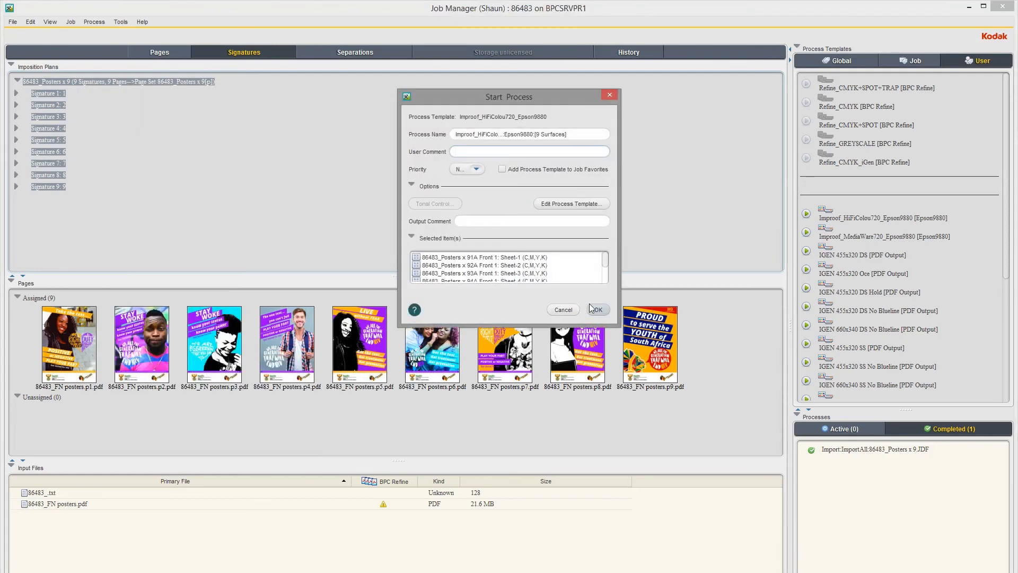
click(595, 308)
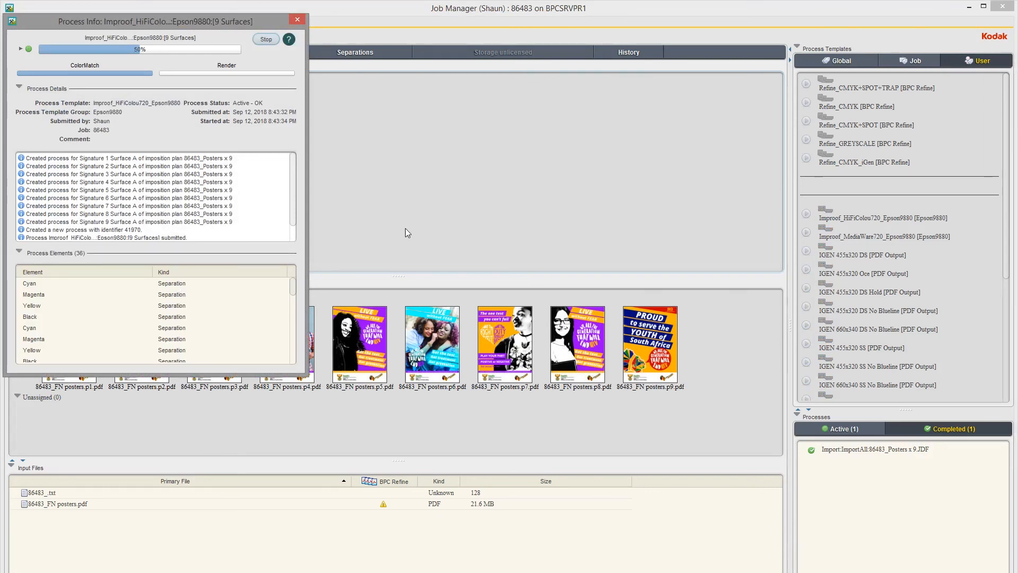
mouse_move(411, 229)
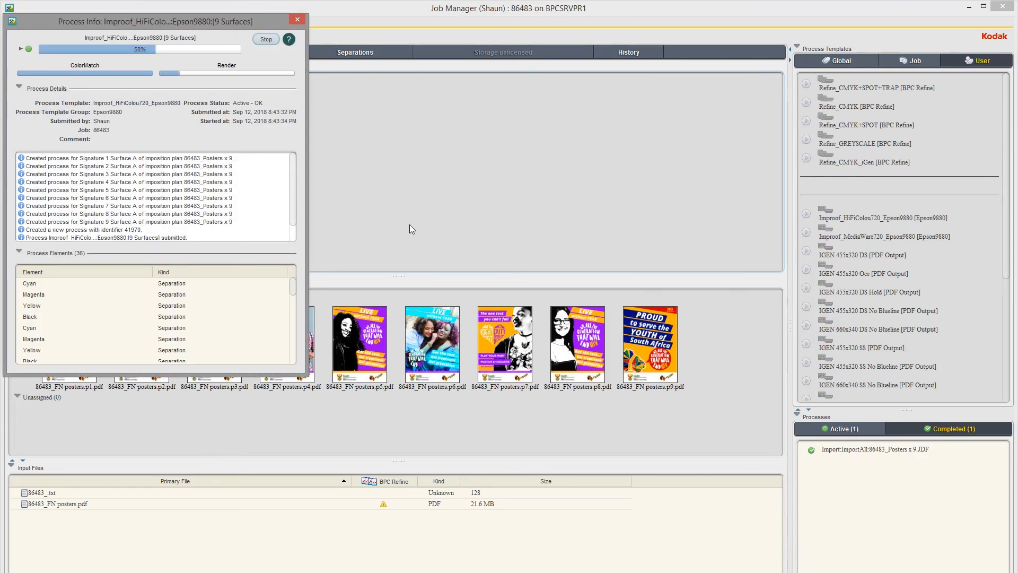